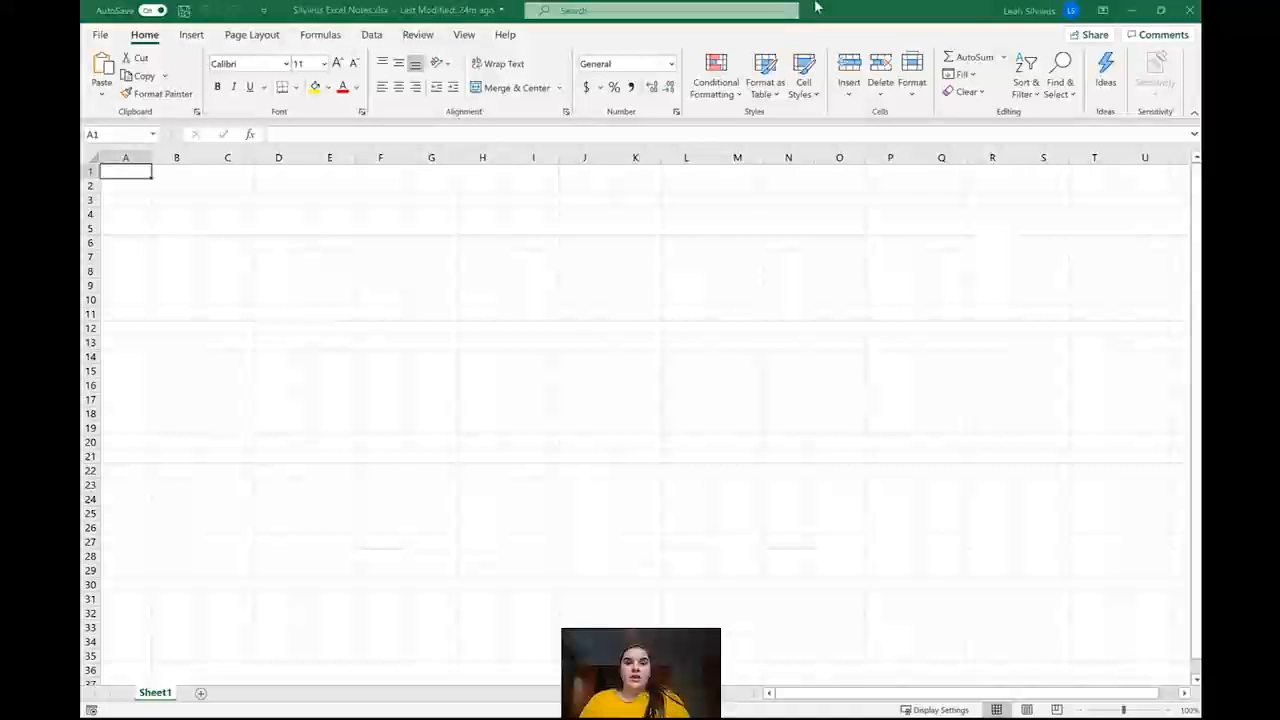
{"action": "mouse_move", "coordinate": [372, 240]}
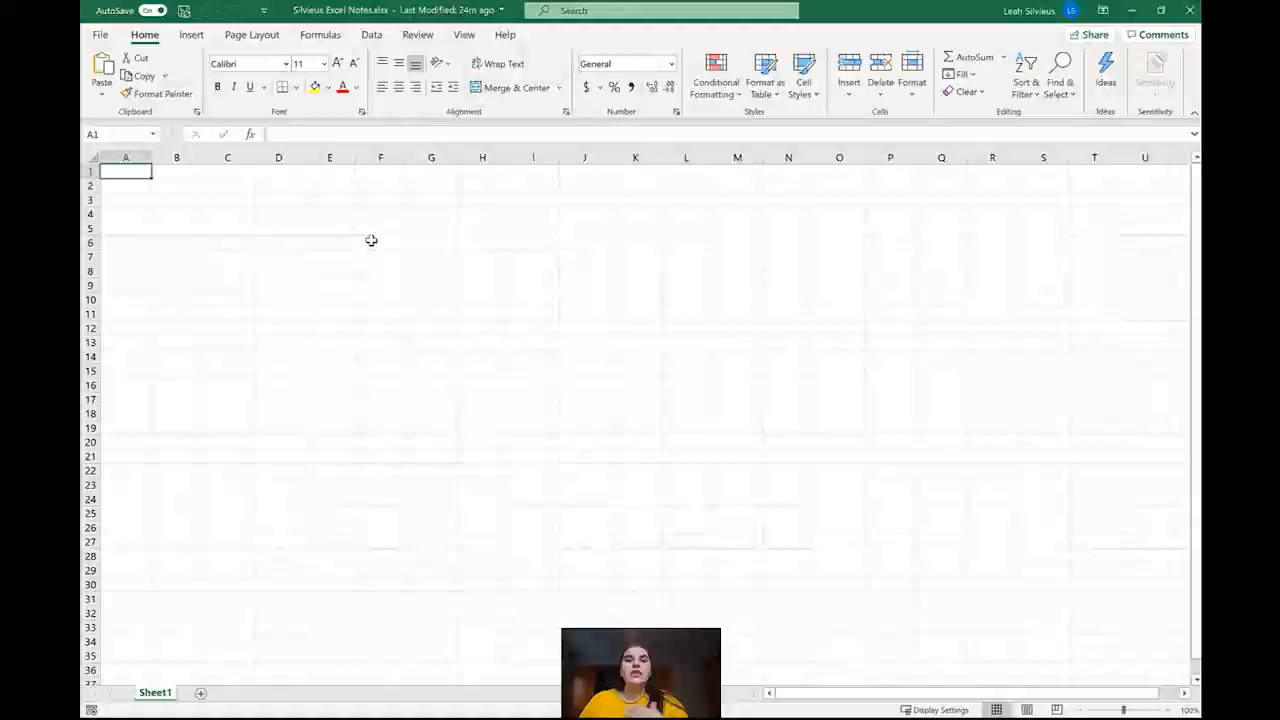
{"action": "mouse_move", "coordinate": [456, 236]}
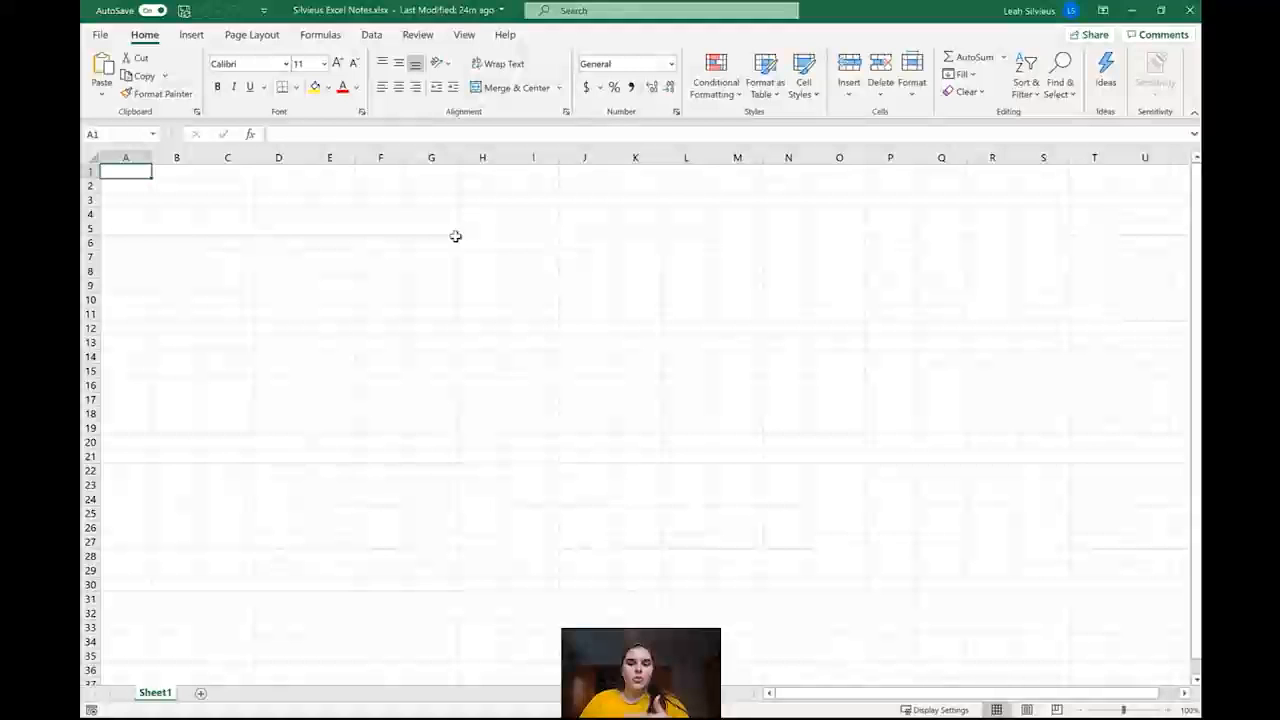
{"action": "mouse_move", "coordinate": [1024, 552]}
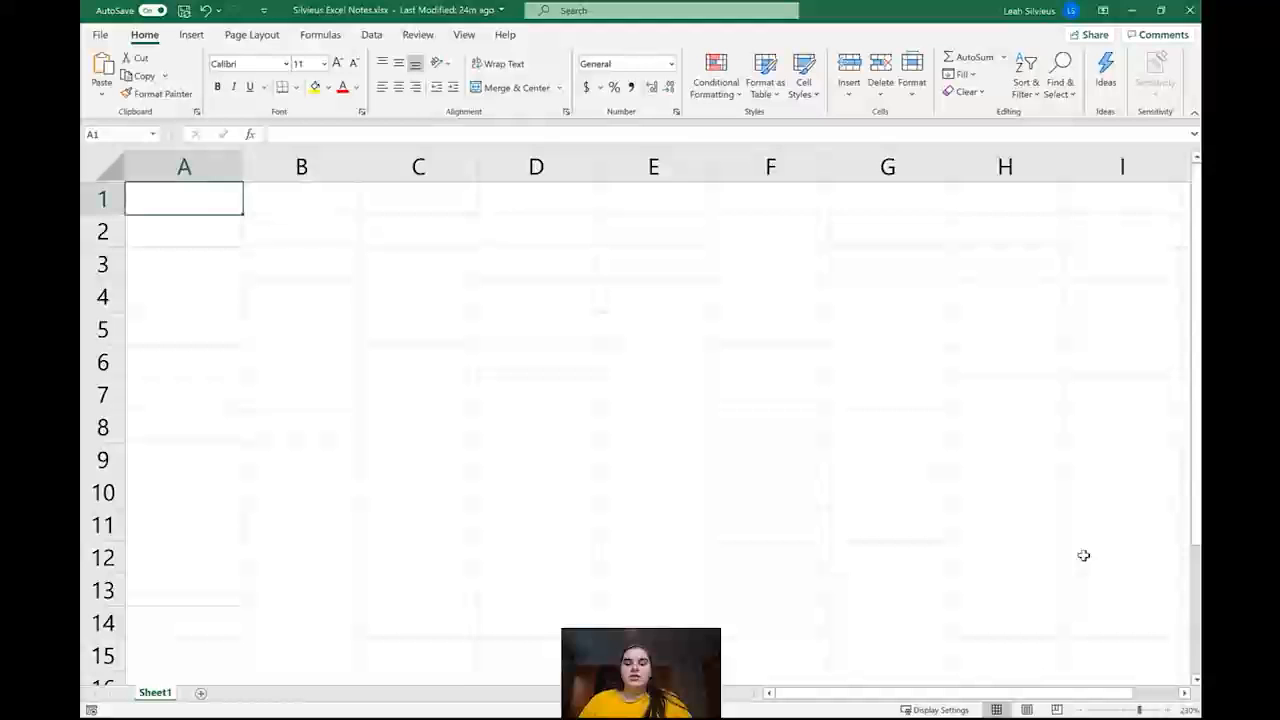
{"action": "mouse_move", "coordinate": [808, 456]}
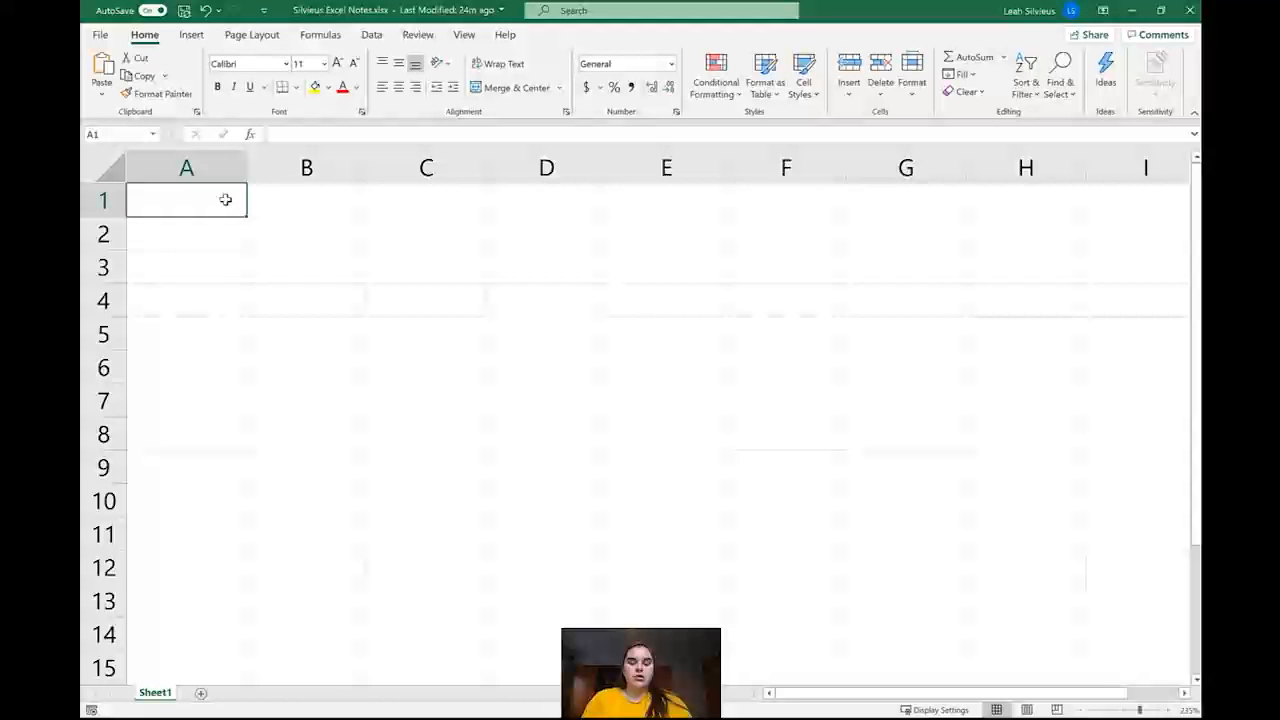
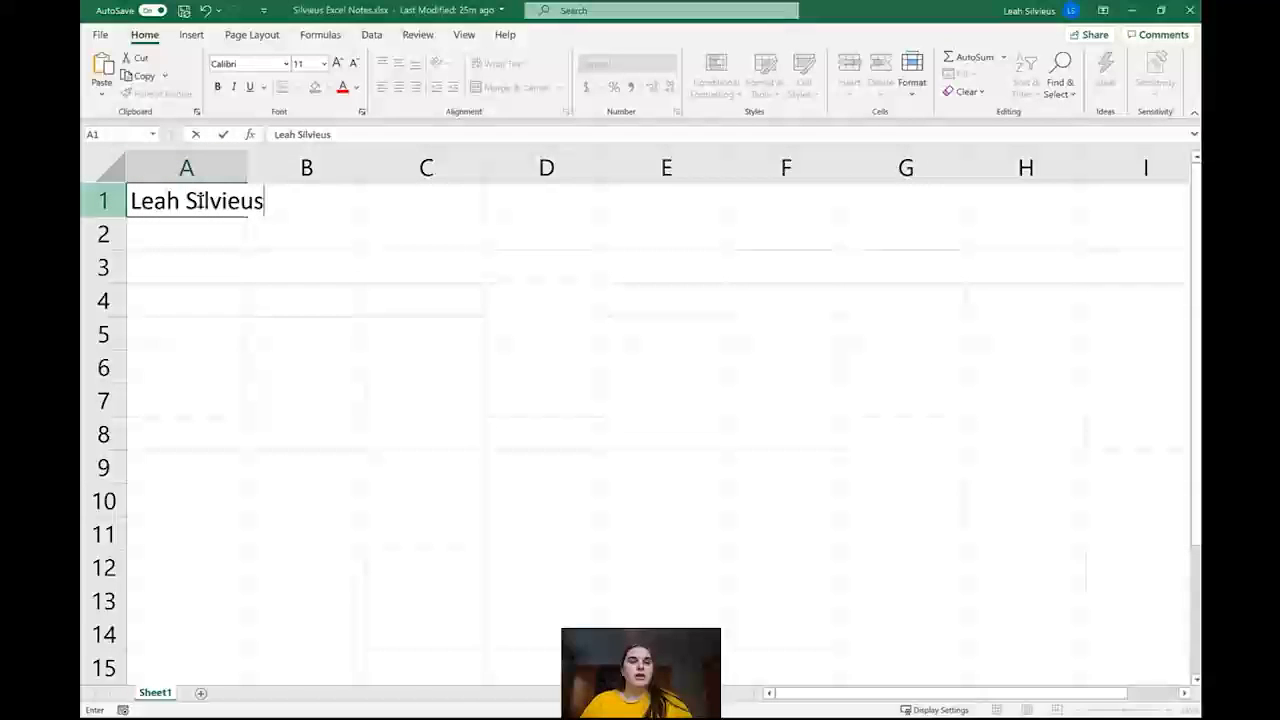
{"action": "left_click", "coordinate": [186, 168]}
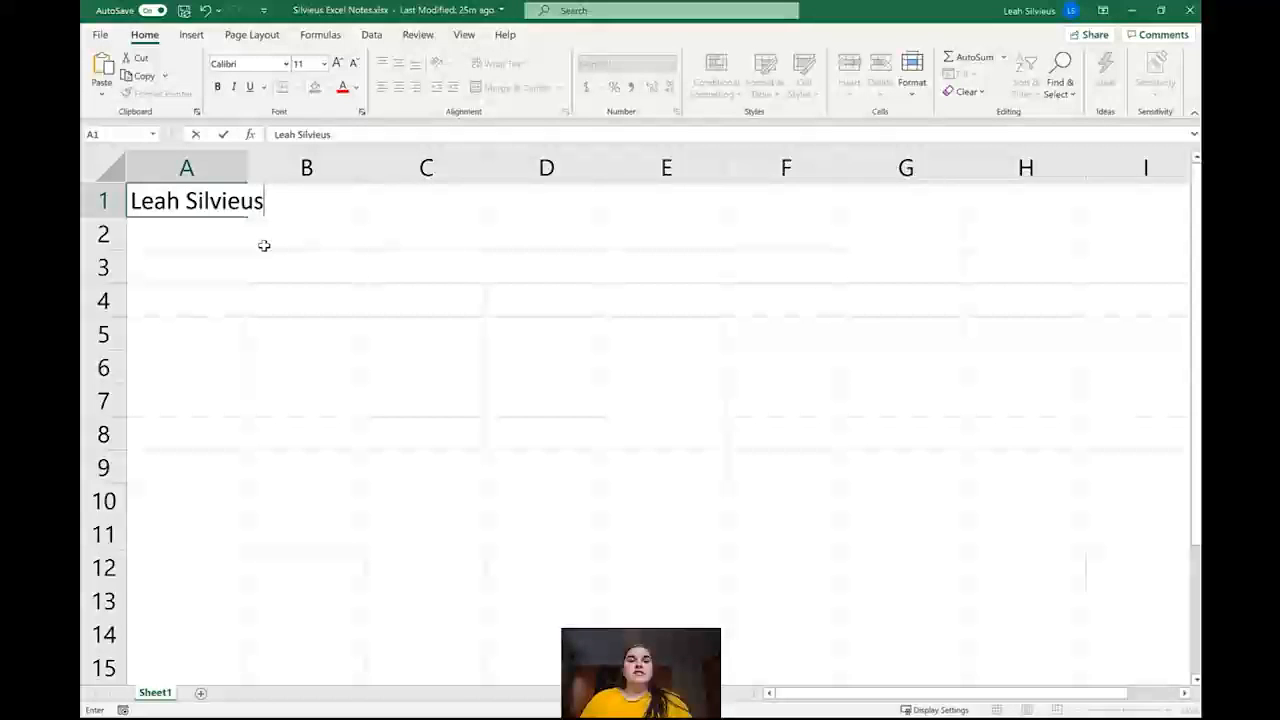
{"action": "mouse_move", "coordinate": [872, 198]}
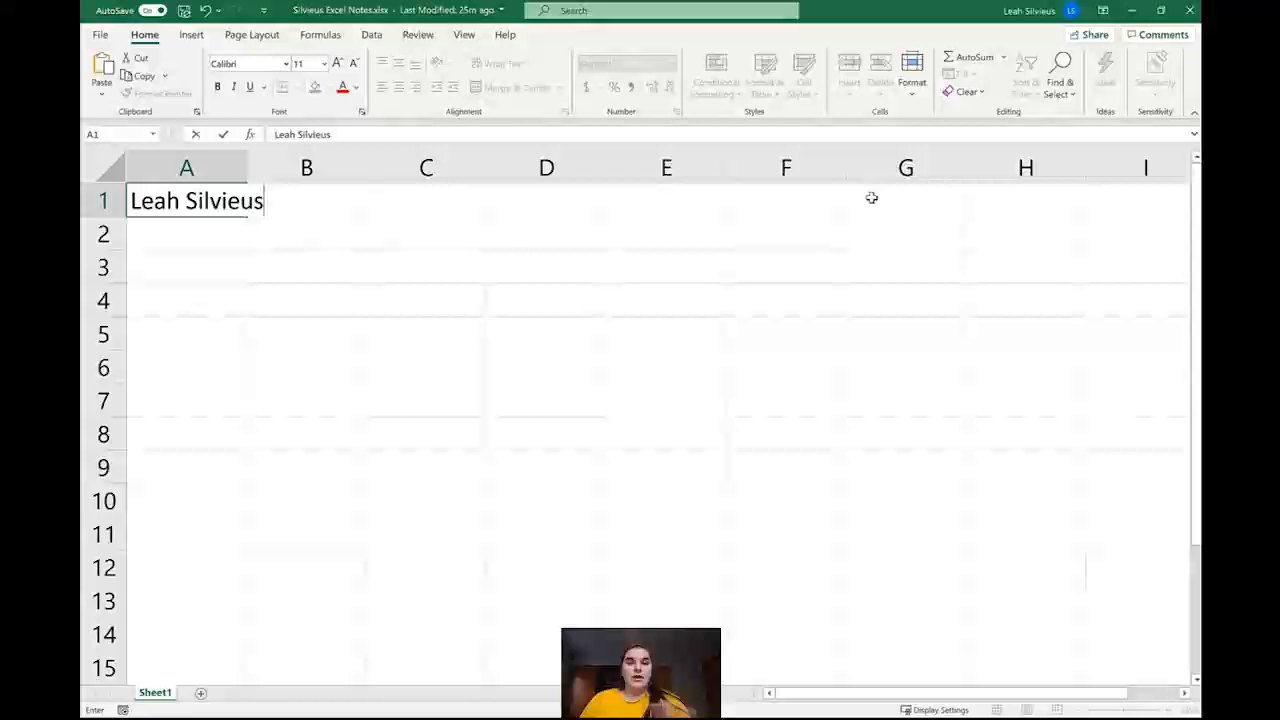
{"action": "mouse_move", "coordinate": [900, 210]}
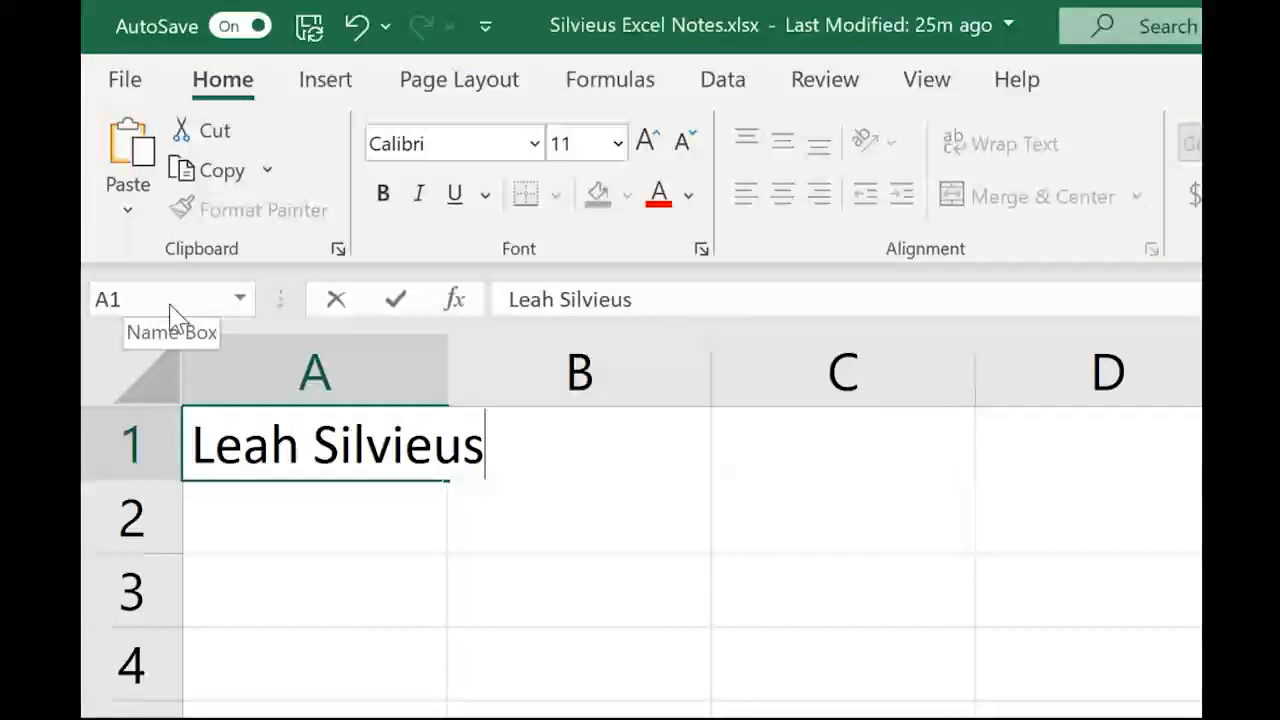
{"action": "mouse_move", "coordinate": [336, 300]}
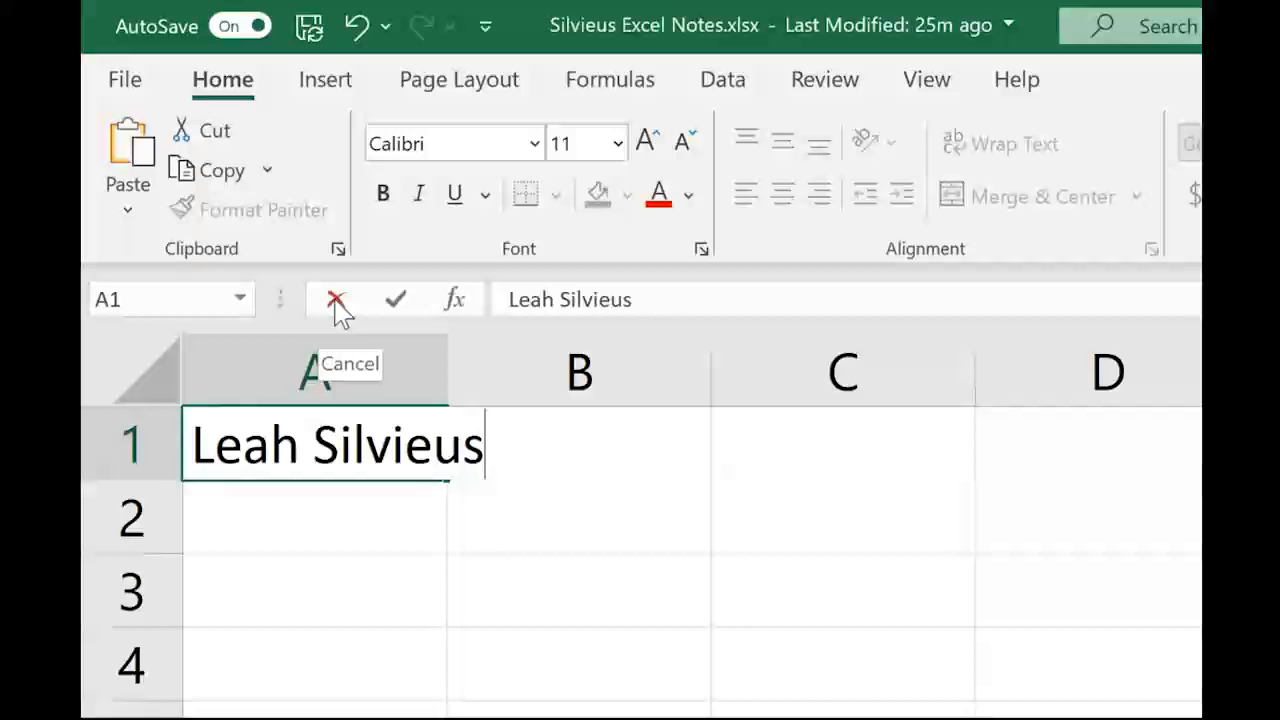
{"action": "mouse_move", "coordinate": [652, 312]}
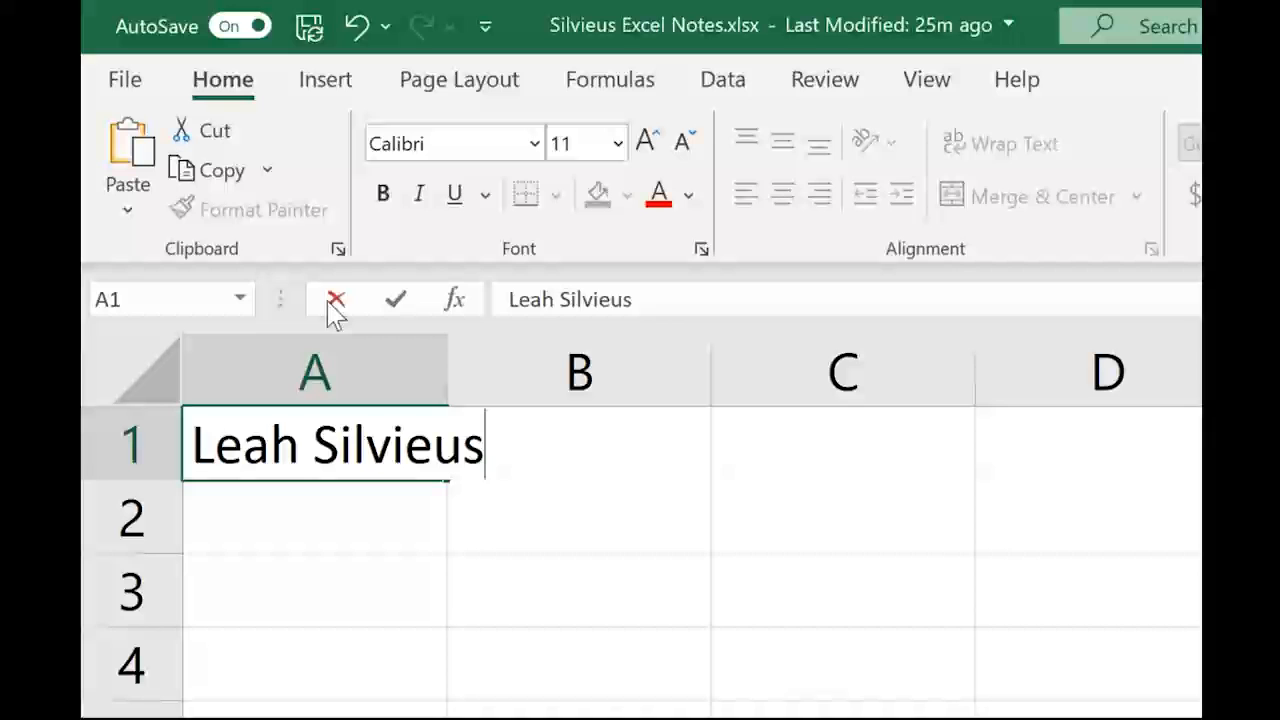
{"action": "mouse_move", "coordinate": [332, 300]}
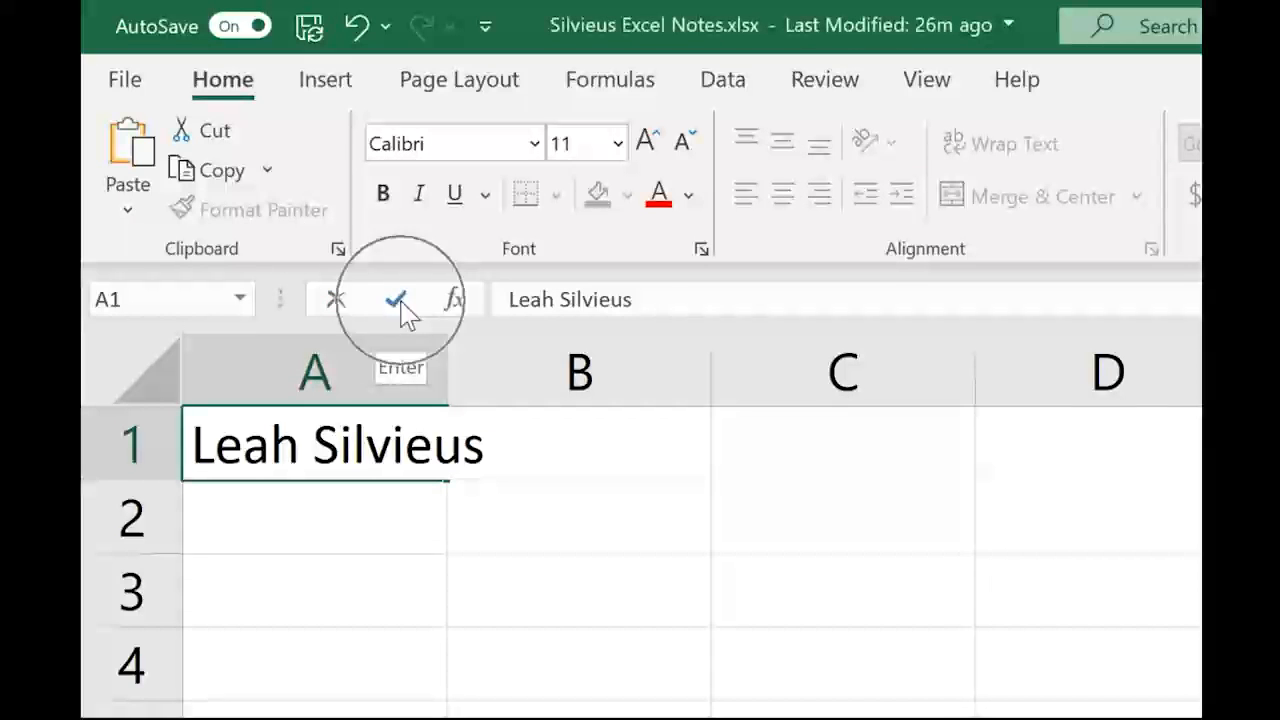
{"action": "mouse_move", "coordinate": [470, 300]}
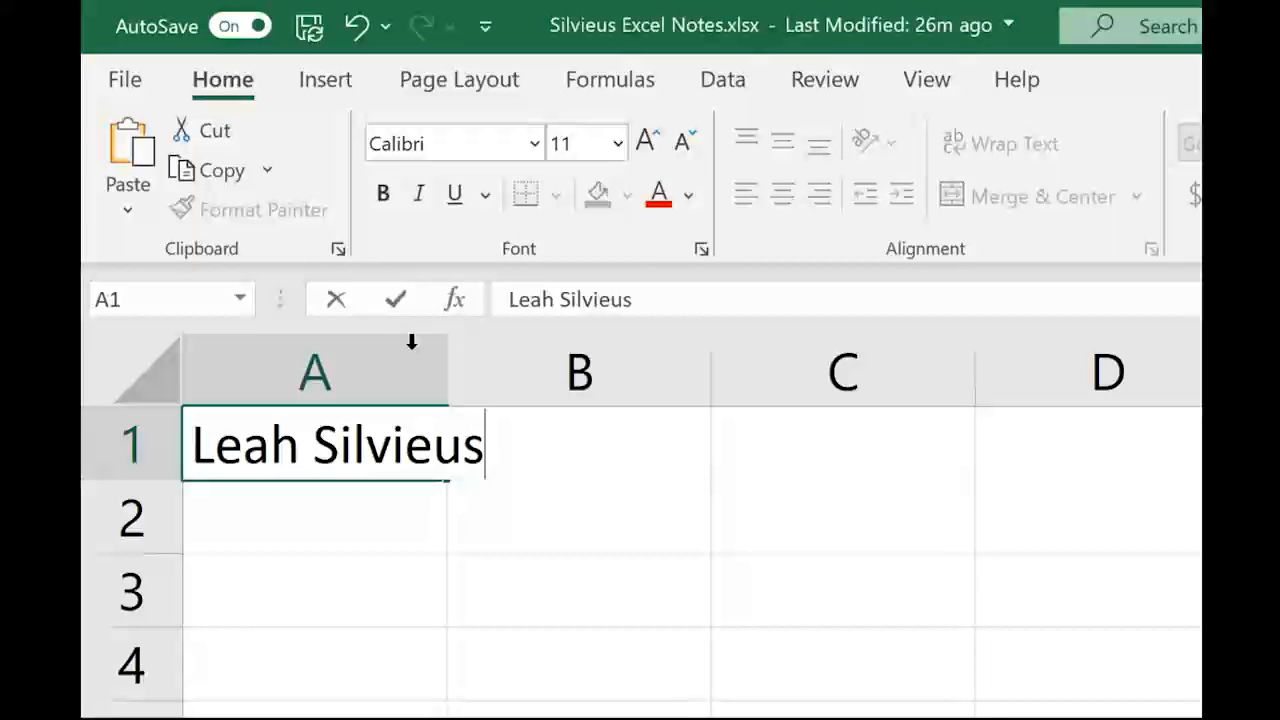
{"action": "mouse_move", "coordinate": [356, 320]}
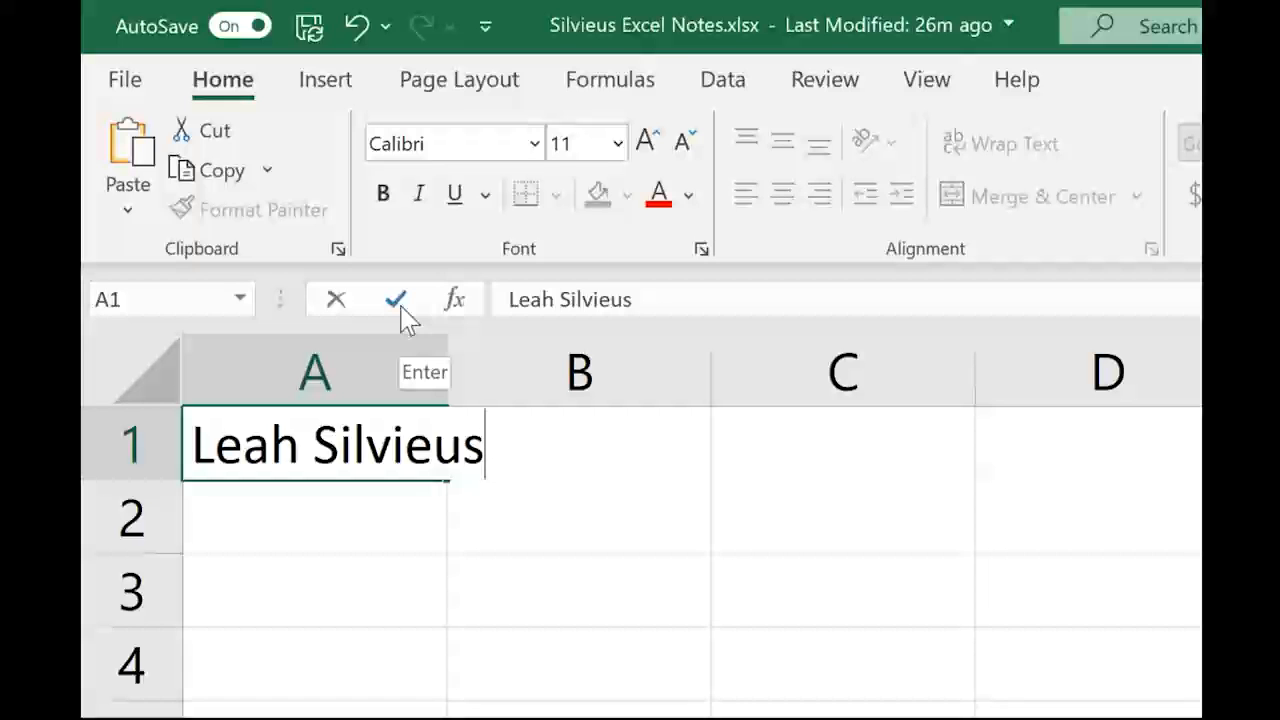
Step: Commit the name into A1 with the Enter checkmark and dismiss the AutoSave notice
{"action": "left_click", "coordinate": [396, 300]}
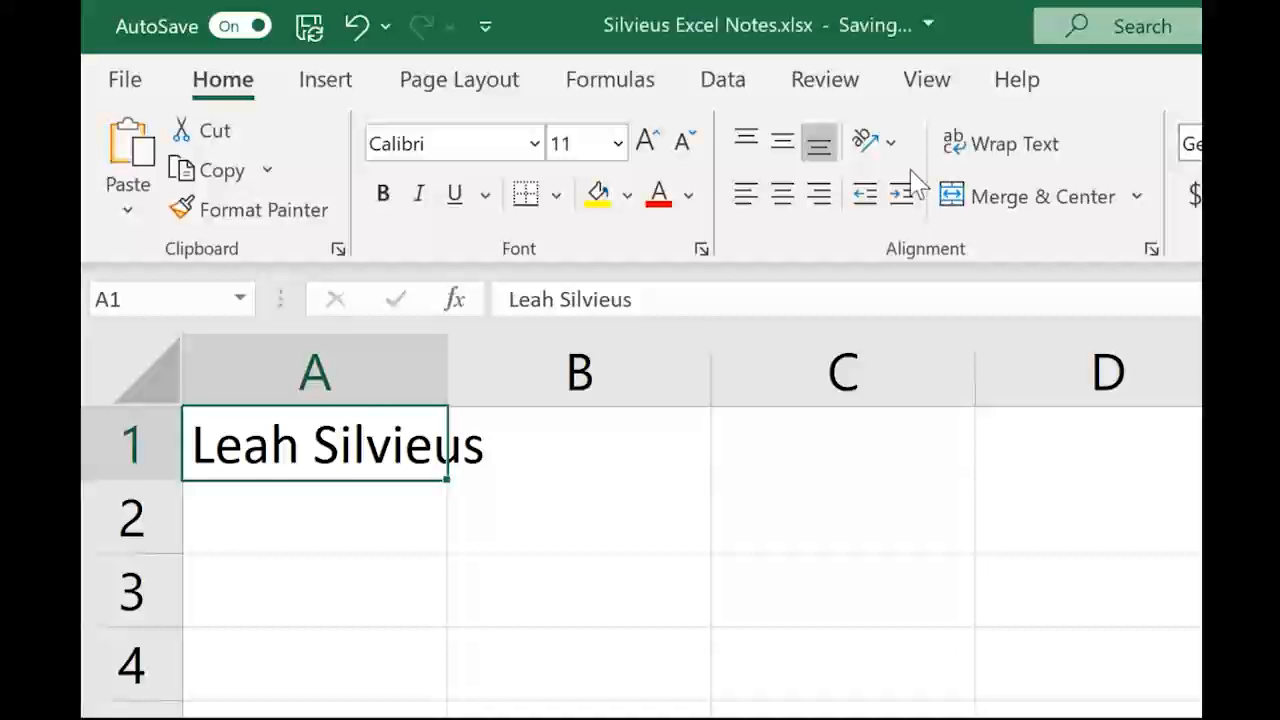
{"action": "mouse_move", "coordinate": [330, 460]}
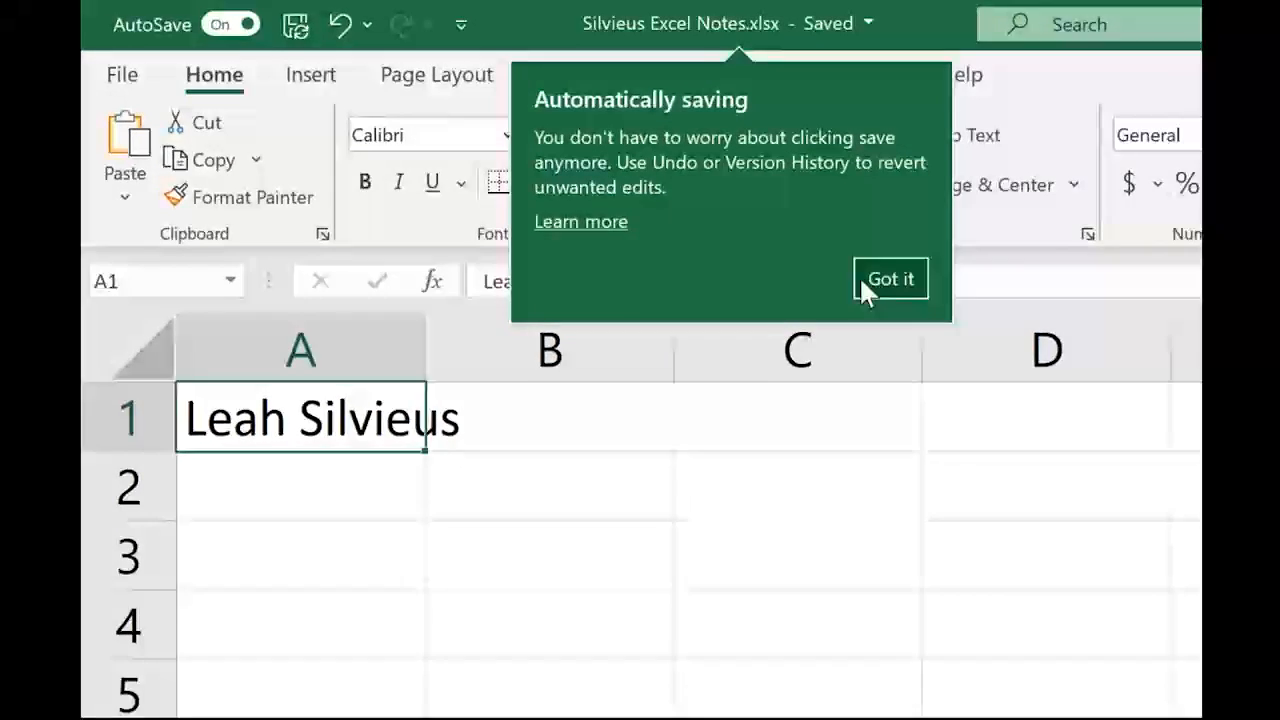
{"action": "left_click", "coordinate": [888, 278]}
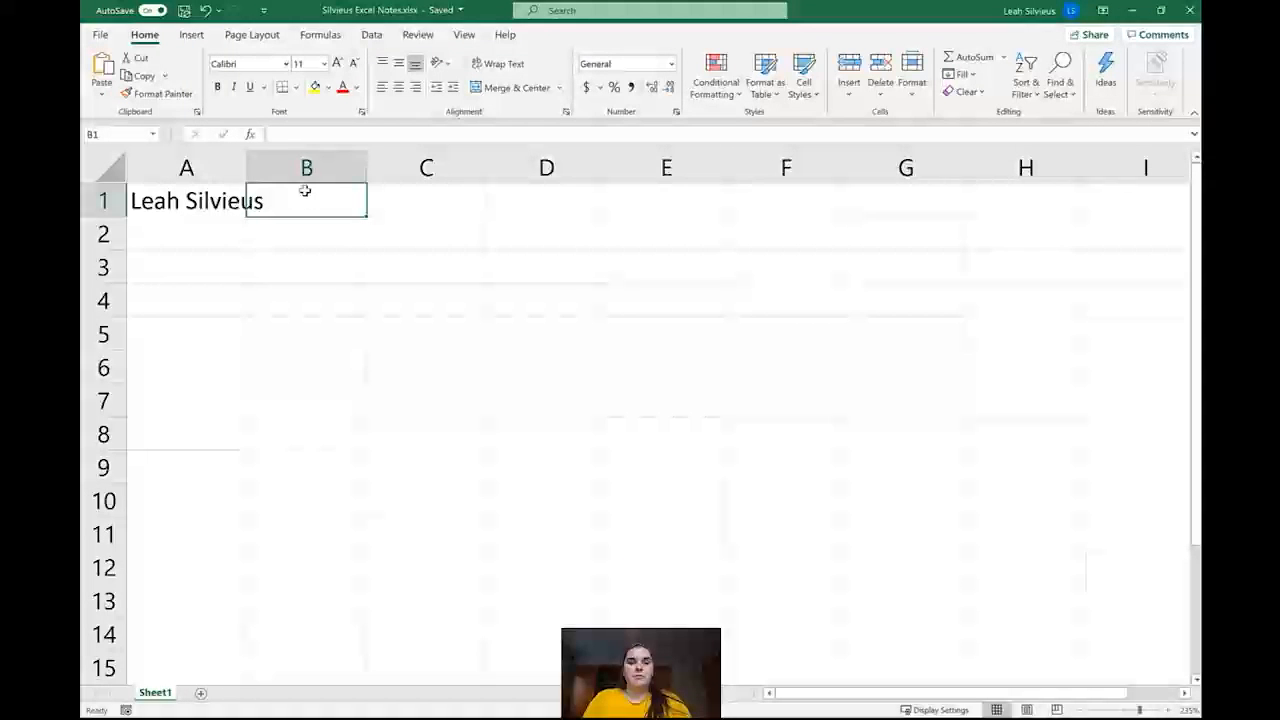
Step: Try 'Patricia' in B1, discard it and return to A1
{"action": "type", "text": "Patricia"}
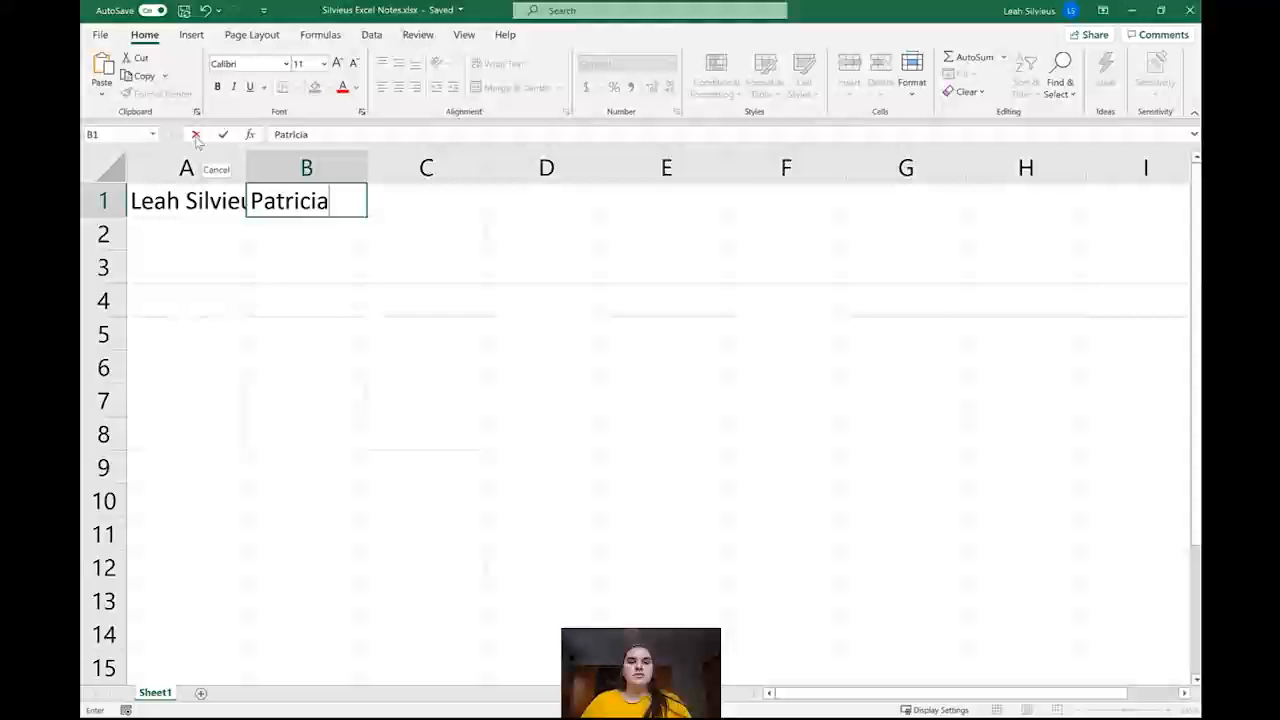
{"action": "left_click", "coordinate": [196, 134]}
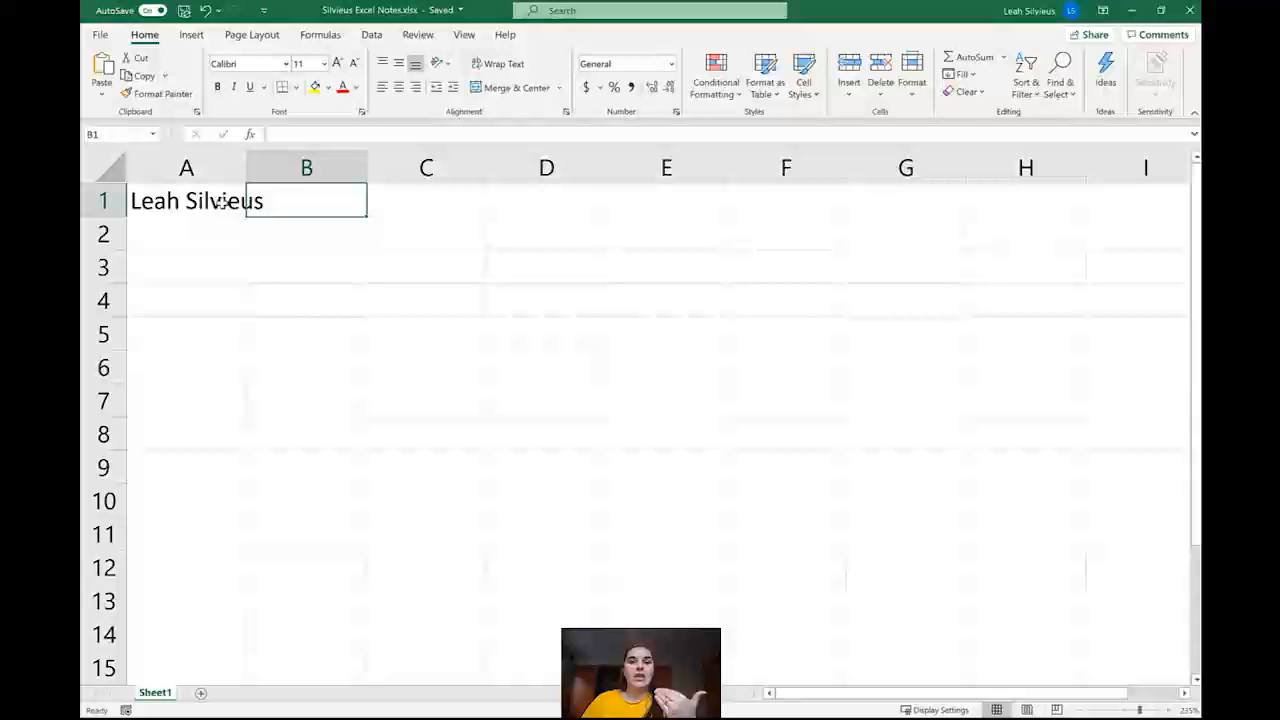
{"action": "left_click", "coordinate": [186, 200]}
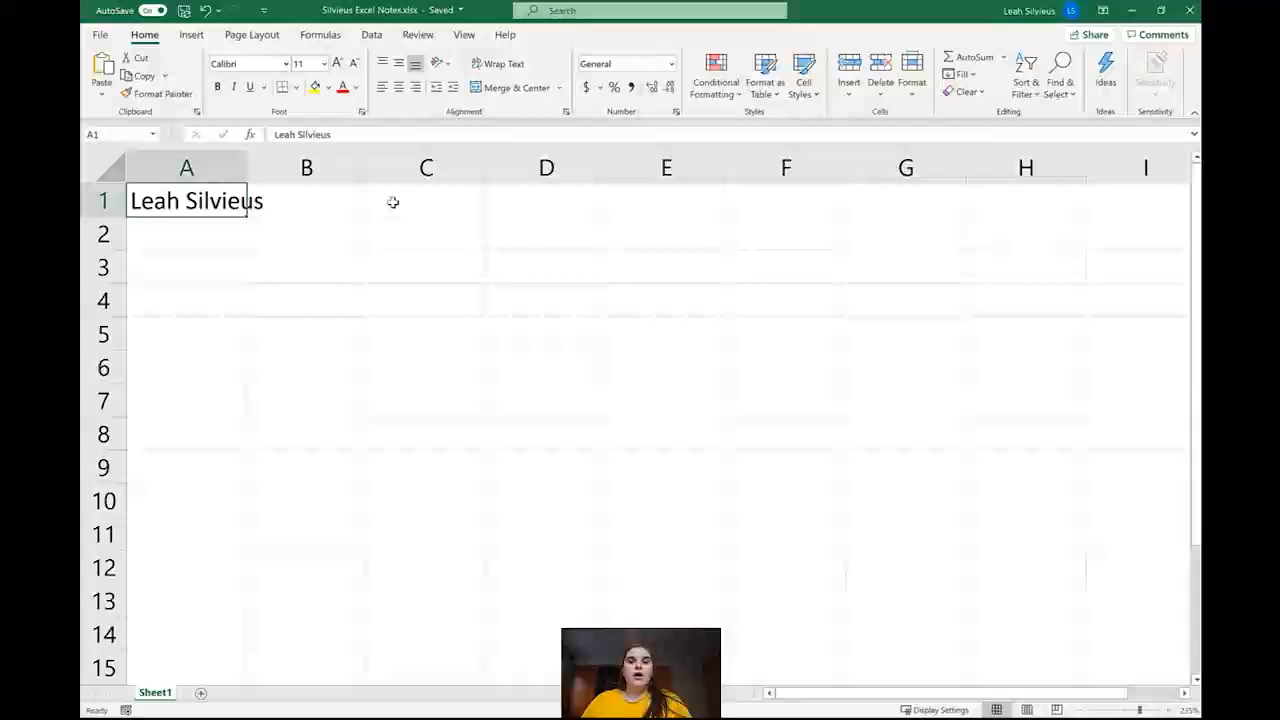
{"action": "mouse_move", "coordinate": [156, 192]}
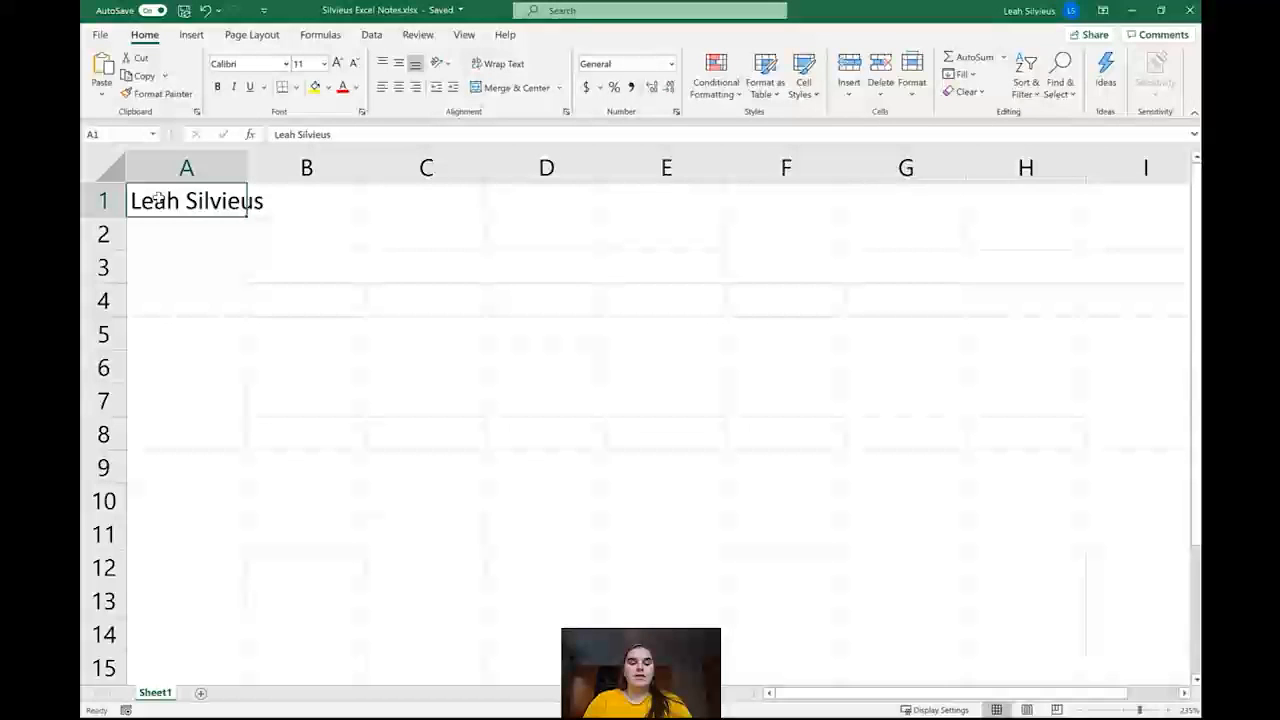
Step: Enter 'Patricia' in B1, retyping it after a misspelled 'Patrica'
{"action": "type", "text": "Patrica"}
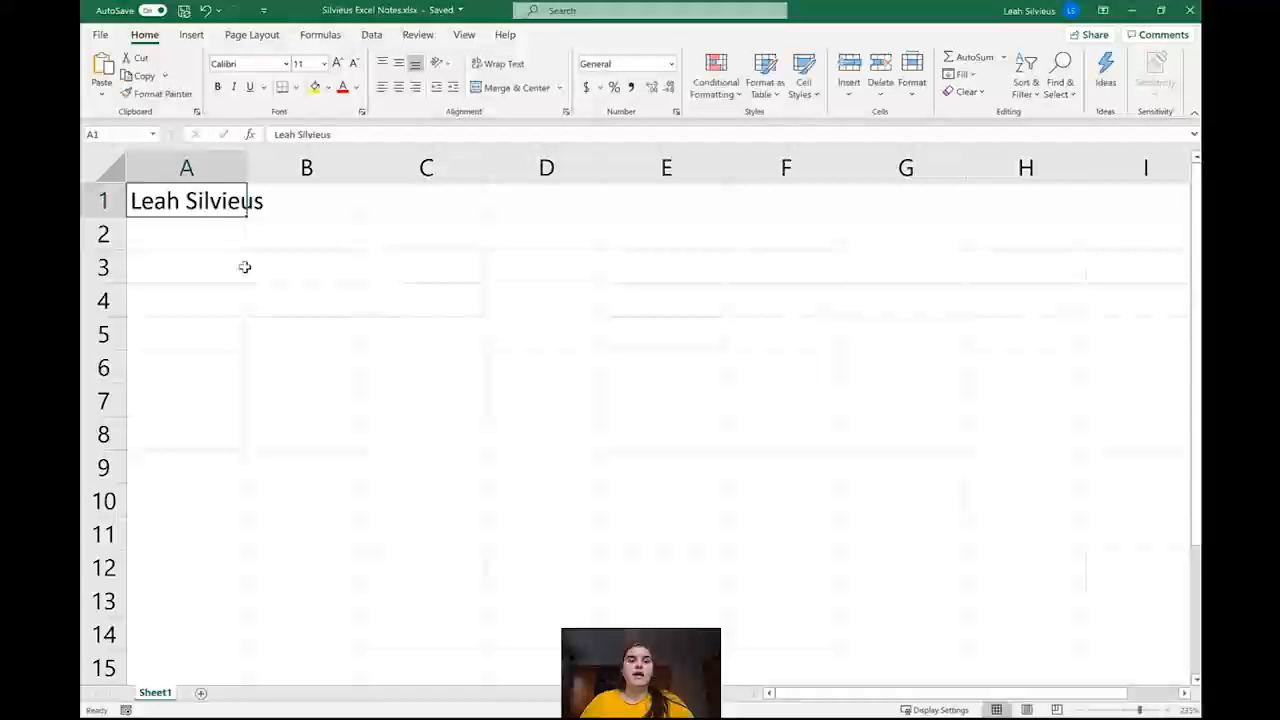
{"action": "left_click", "coordinate": [306, 200]}
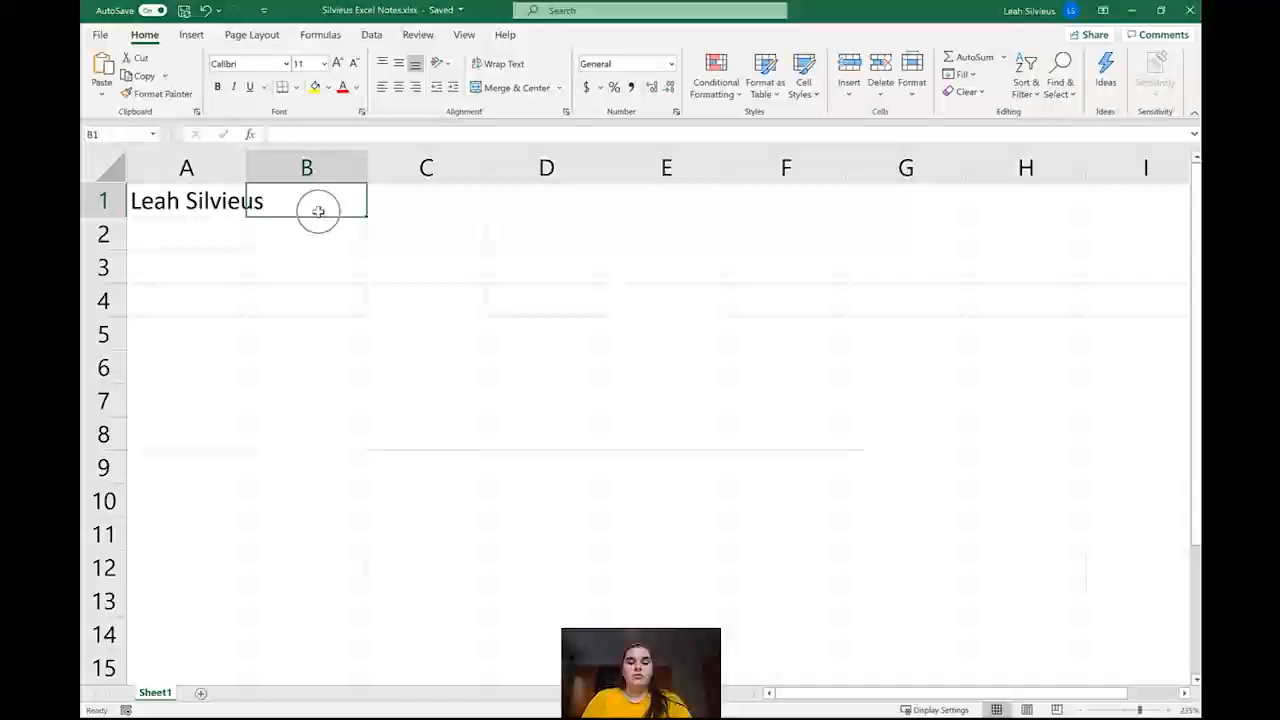
{"action": "type", "text": "Patricia"}
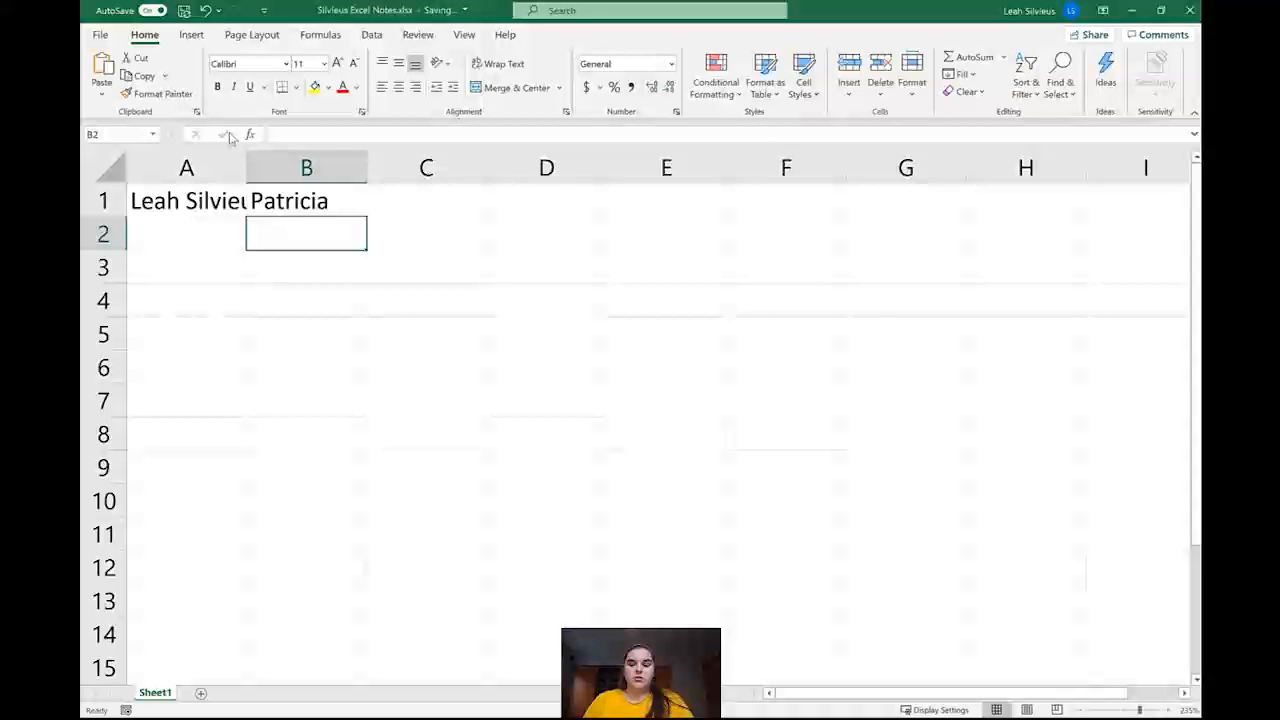
Step: Enter a second 'Patricia' in B5 and reopen it for in-cell editing
{"action": "left_click", "coordinate": [306, 332]}
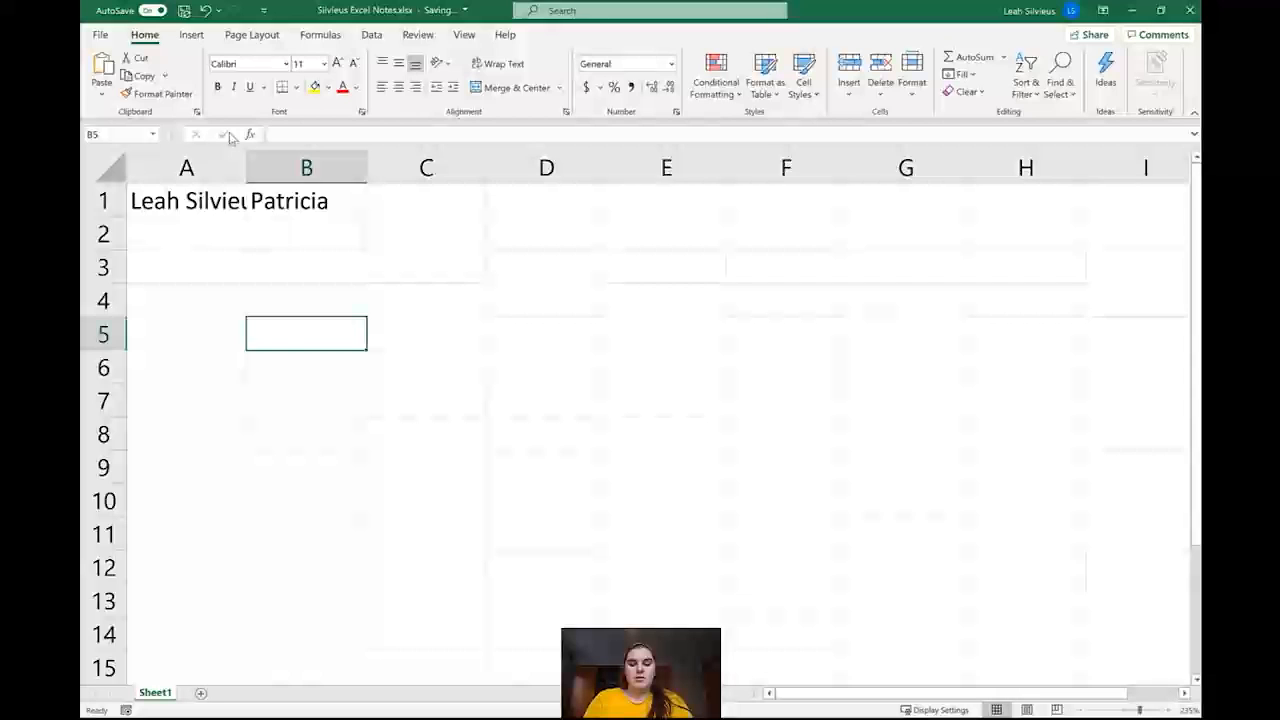
{"action": "type", "text": "Patricia"}
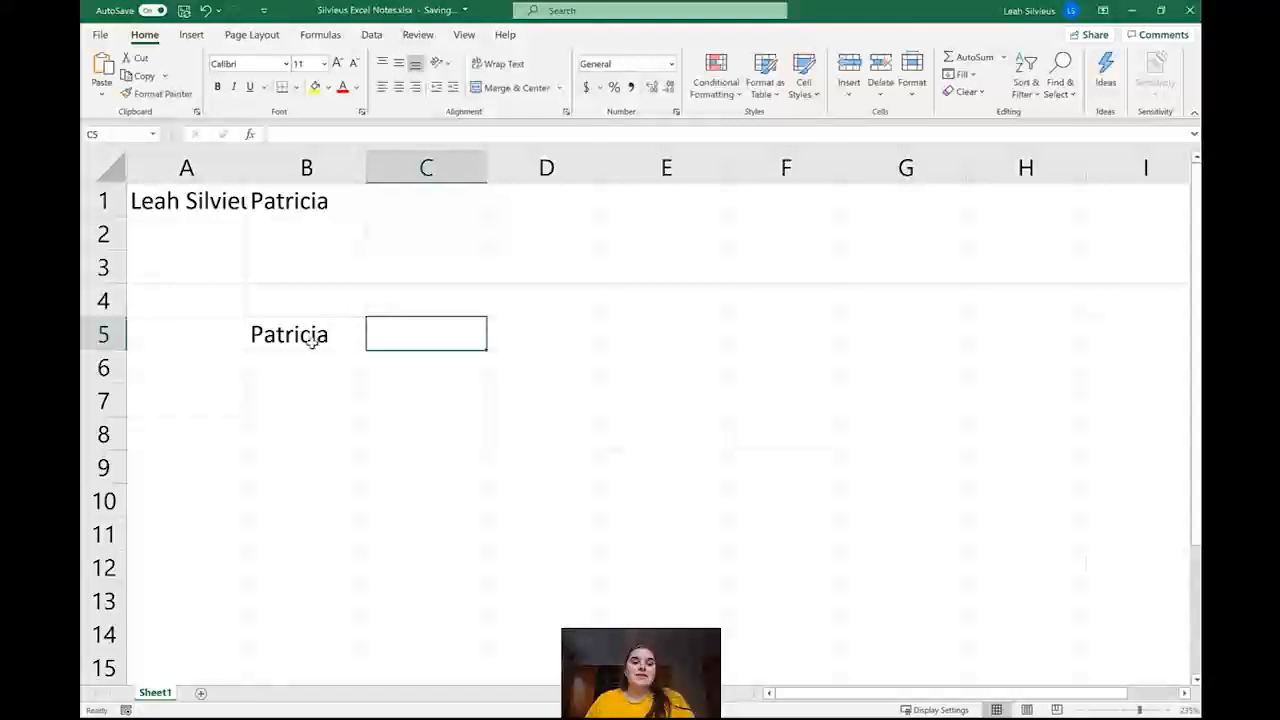
{"action": "double_click", "coordinate": [288, 334]}
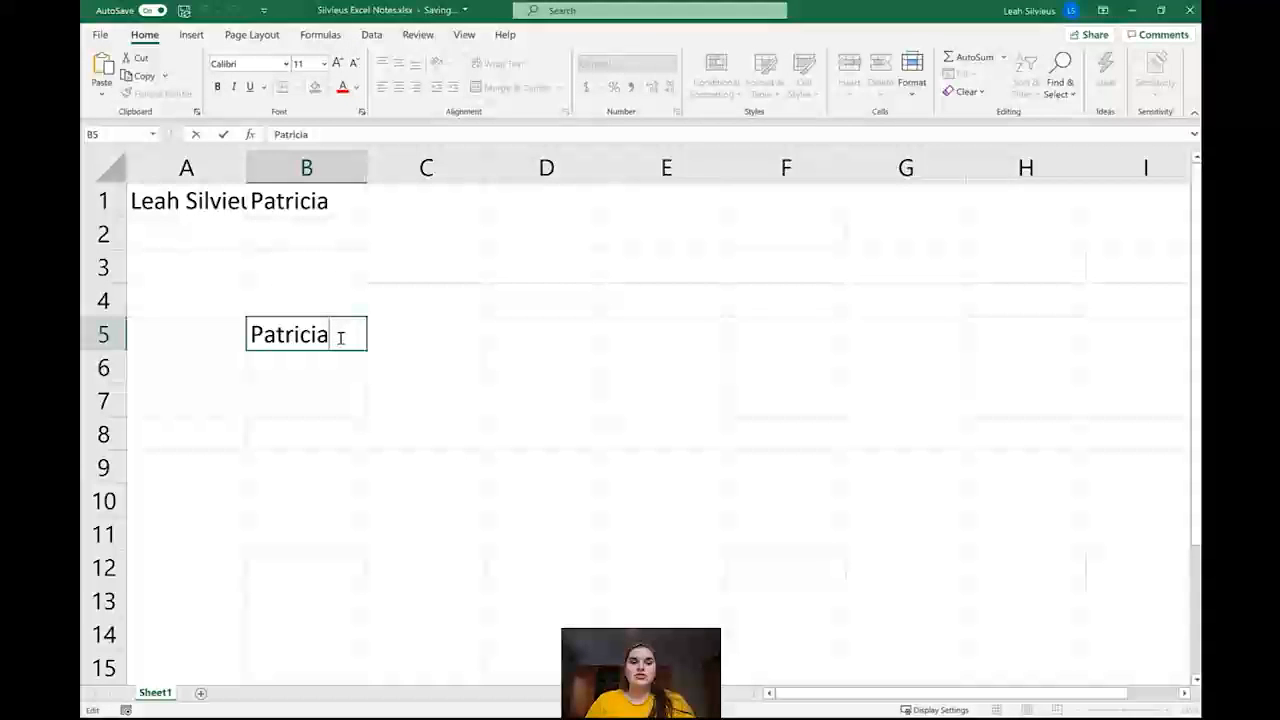
{"action": "key", "text": "Return"}
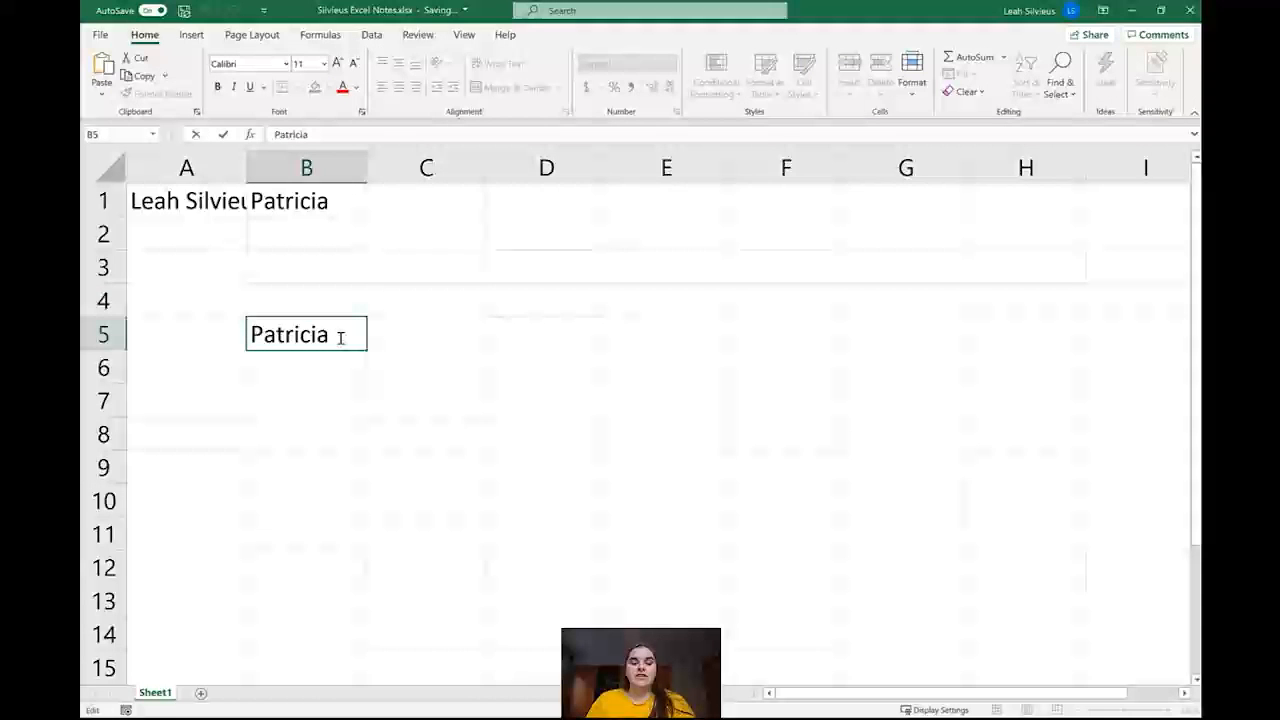
{"action": "left_click", "coordinate": [186, 334]}
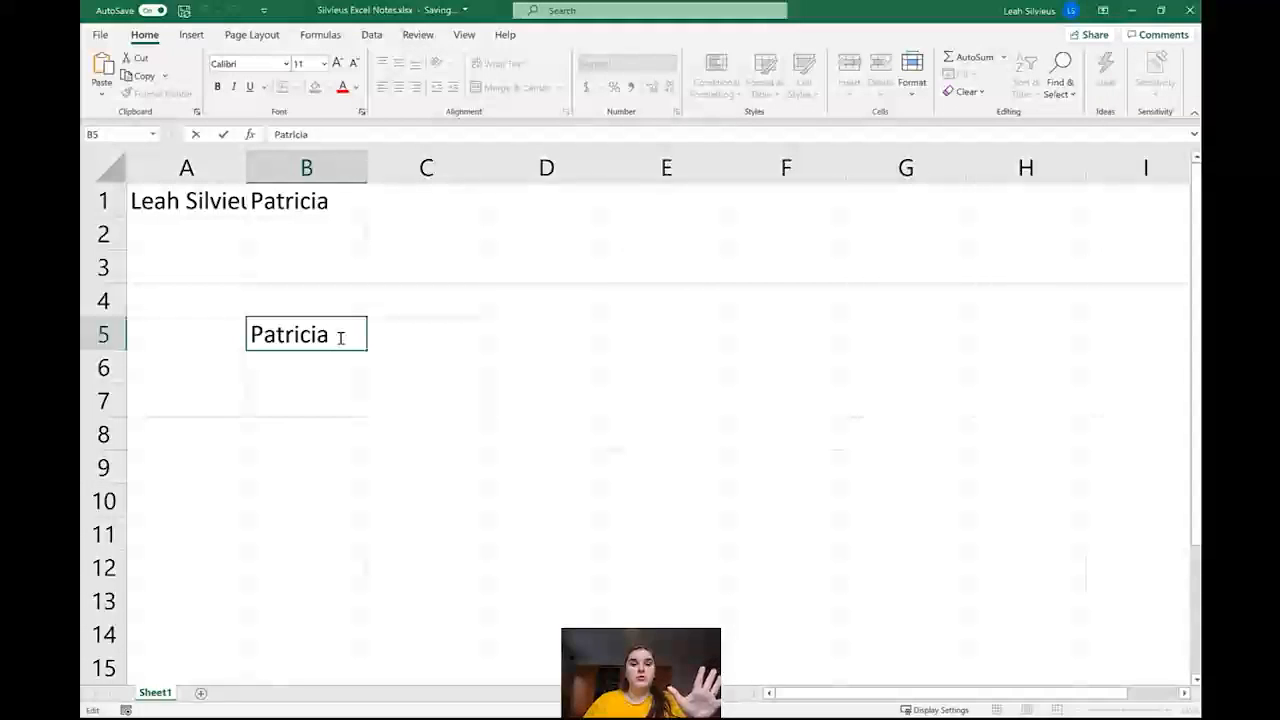
{"action": "mouse_move", "coordinate": [628, 324]}
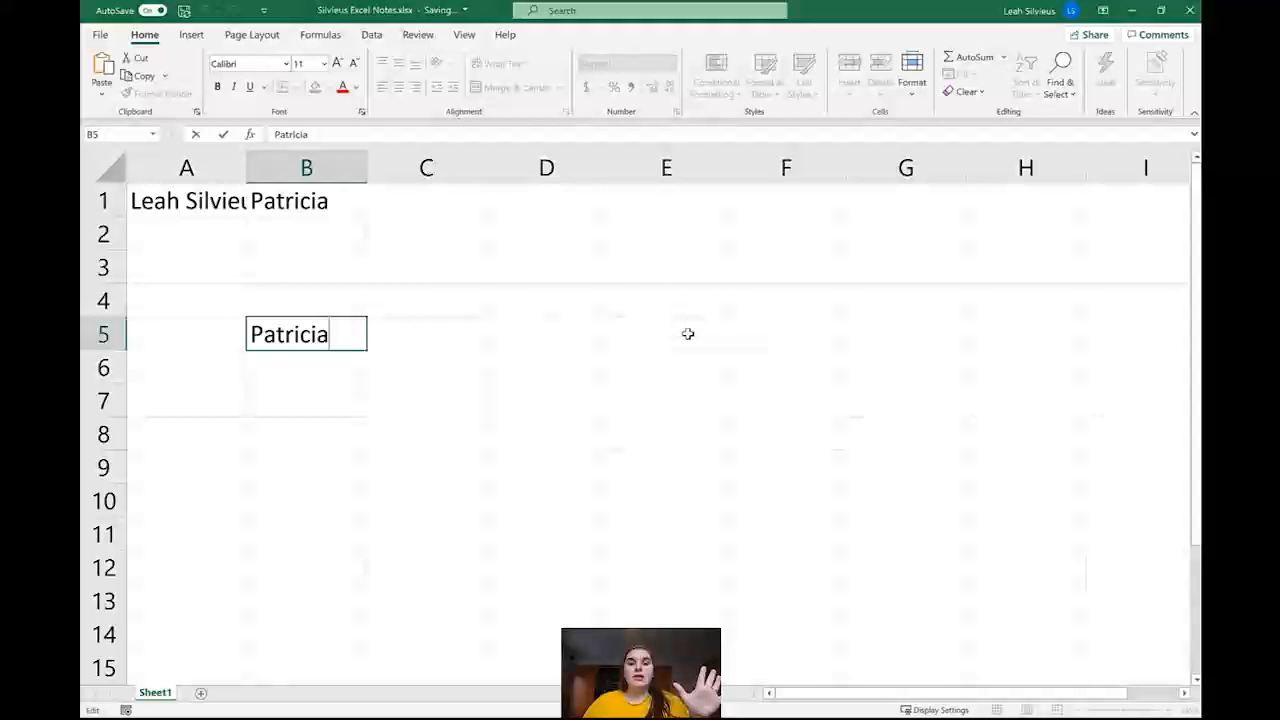
{"action": "left_click", "coordinate": [666, 334]}
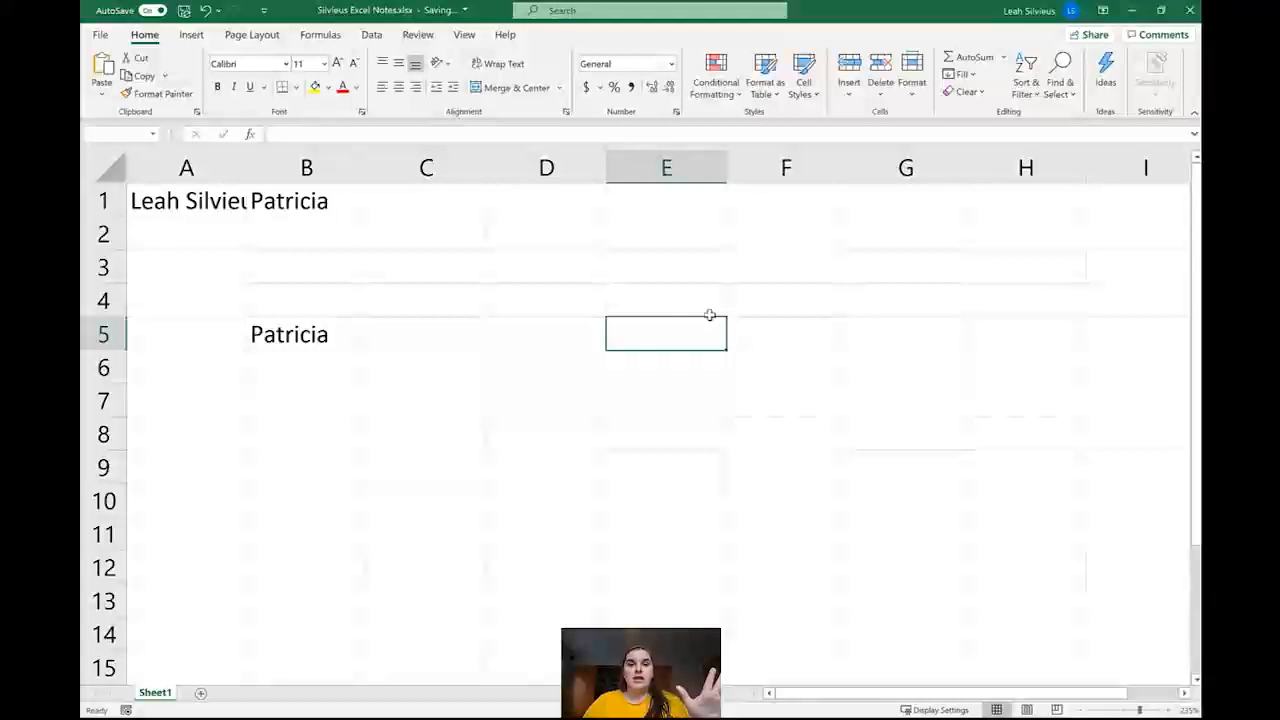
{"action": "double_click", "coordinate": [288, 332]}
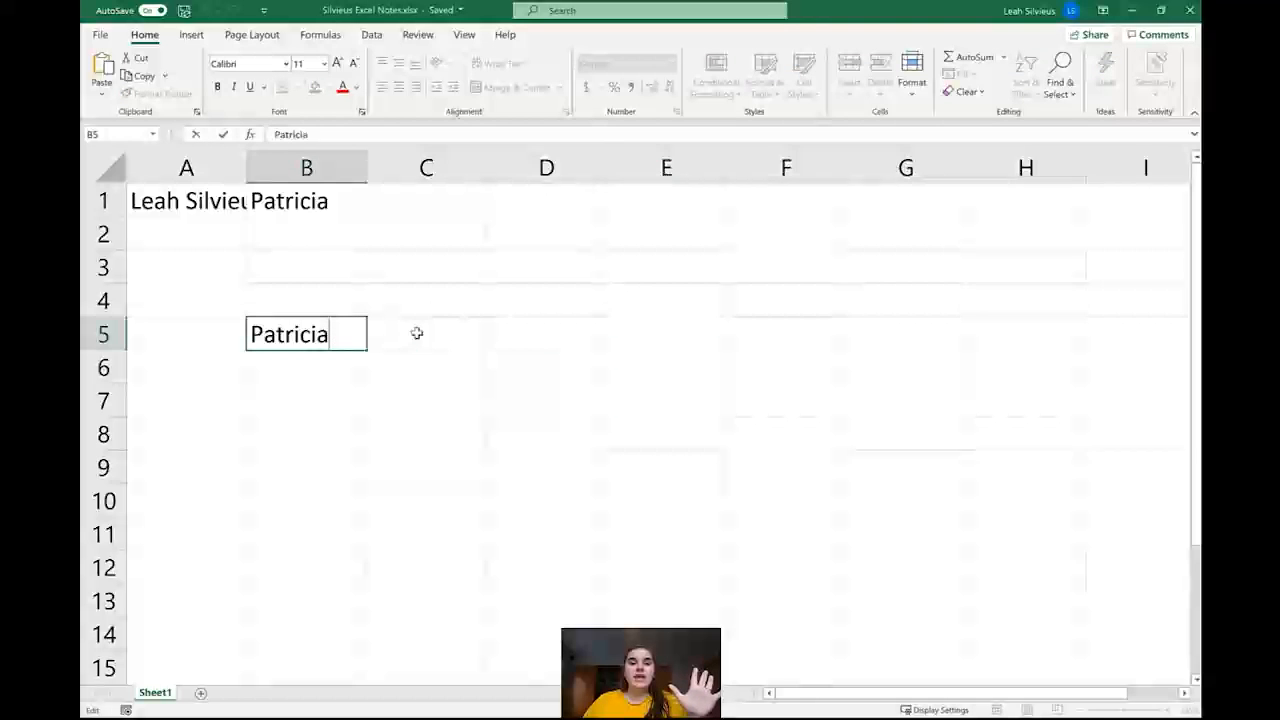
{"action": "mouse_move", "coordinate": [374, 332]}
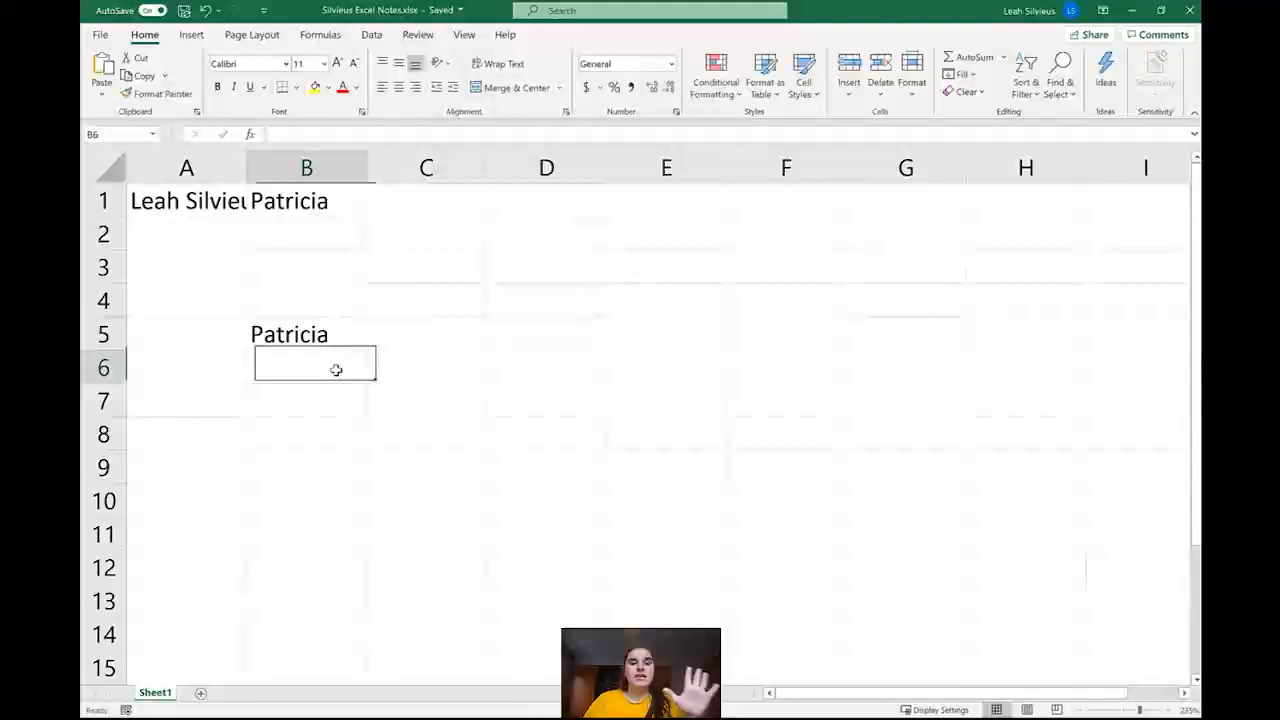
{"action": "type", "text": "="}
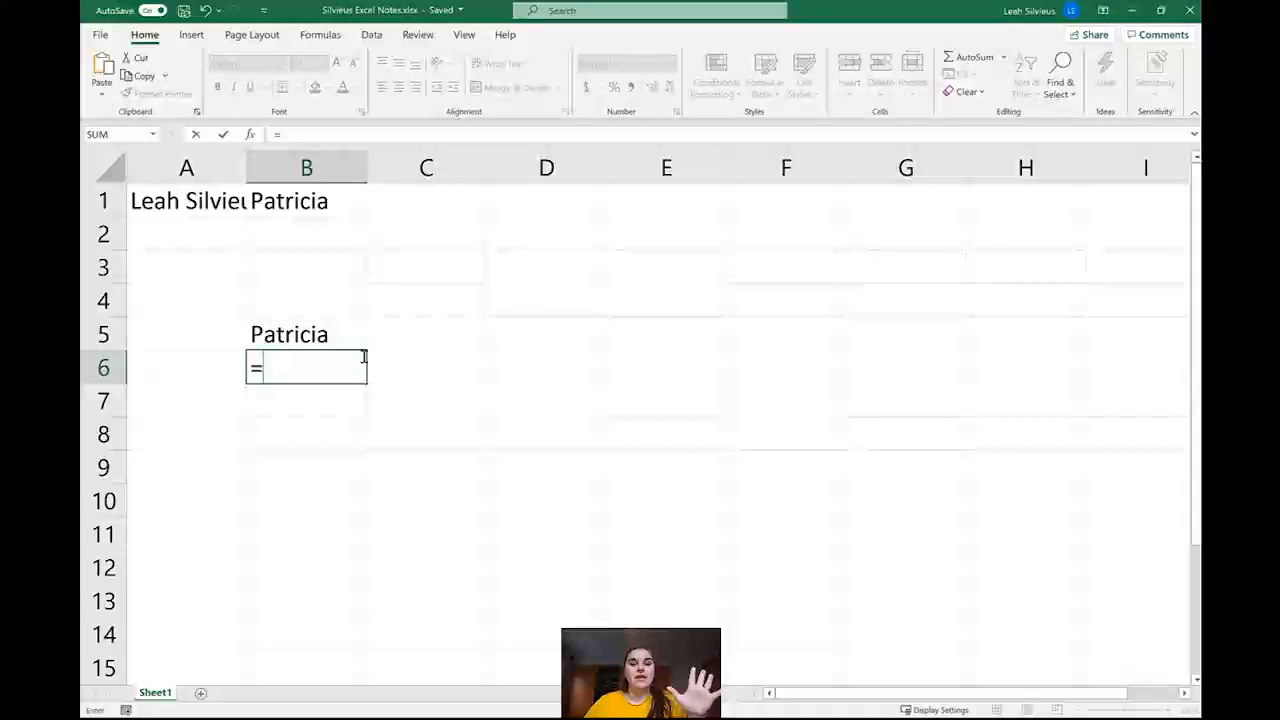
{"action": "mouse_move", "coordinate": [624, 366]}
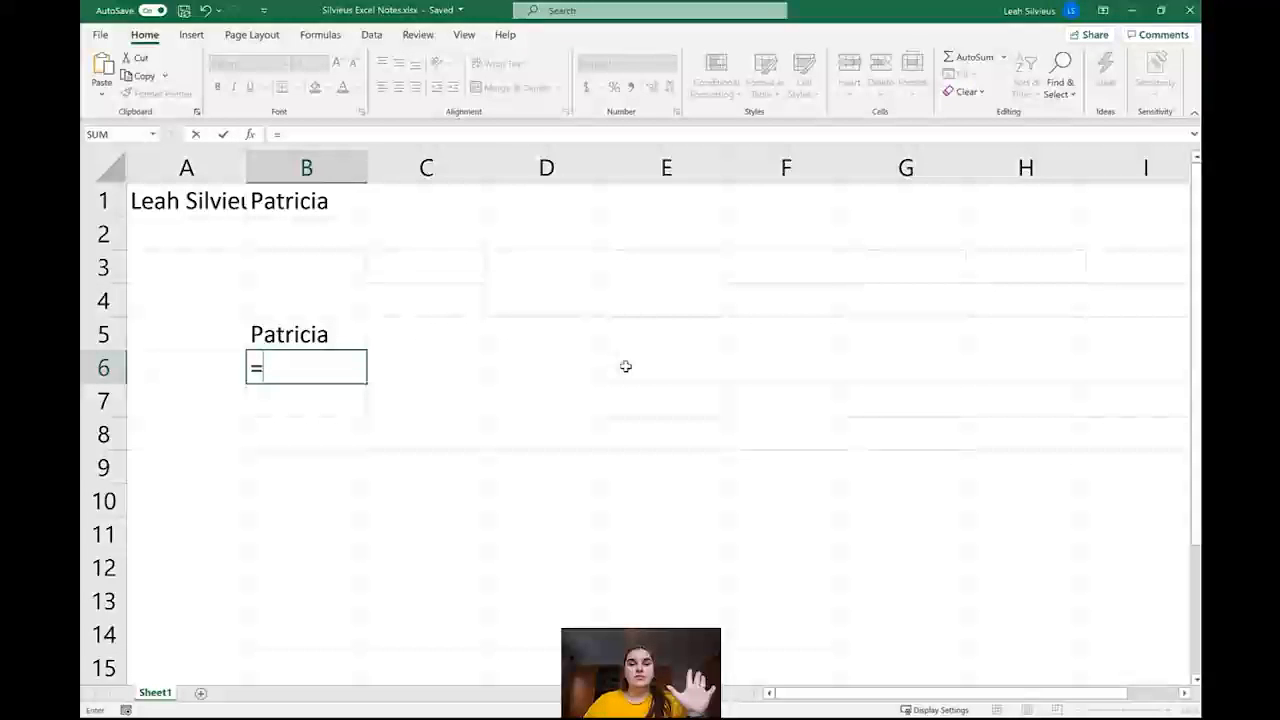
{"action": "left_click", "coordinate": [664, 368]}
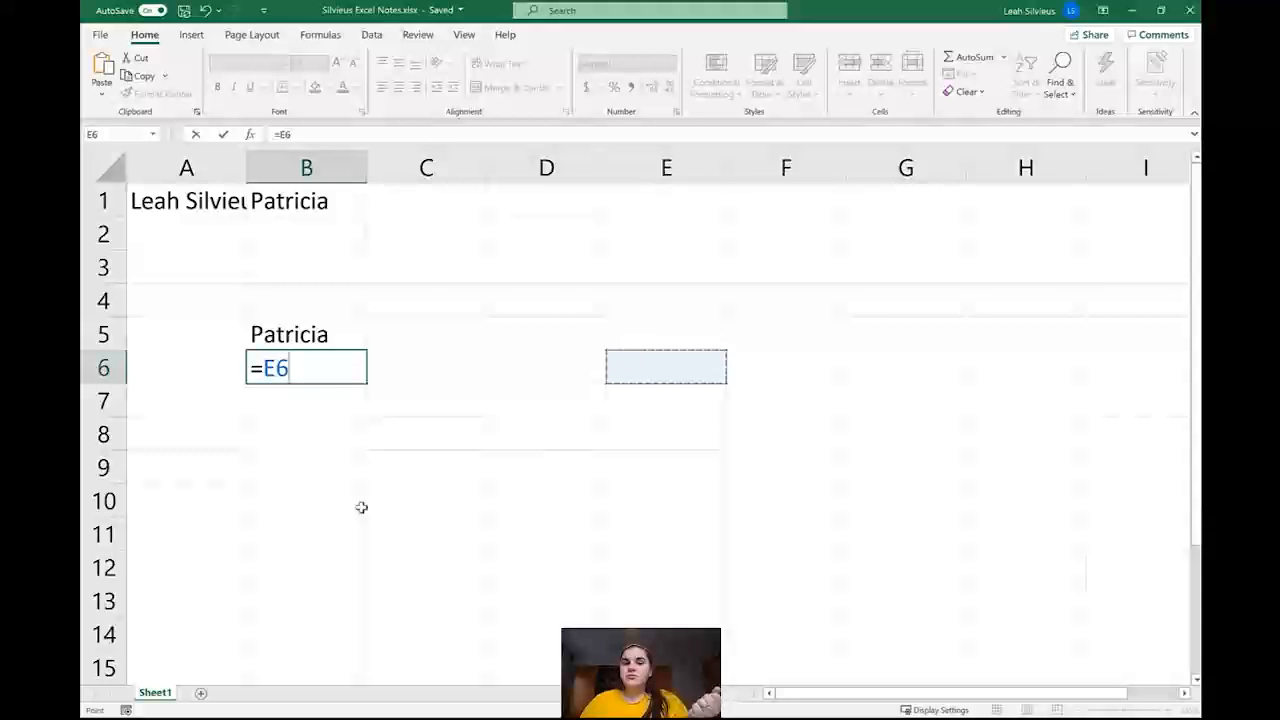
{"action": "mouse_move", "coordinate": [404, 424]}
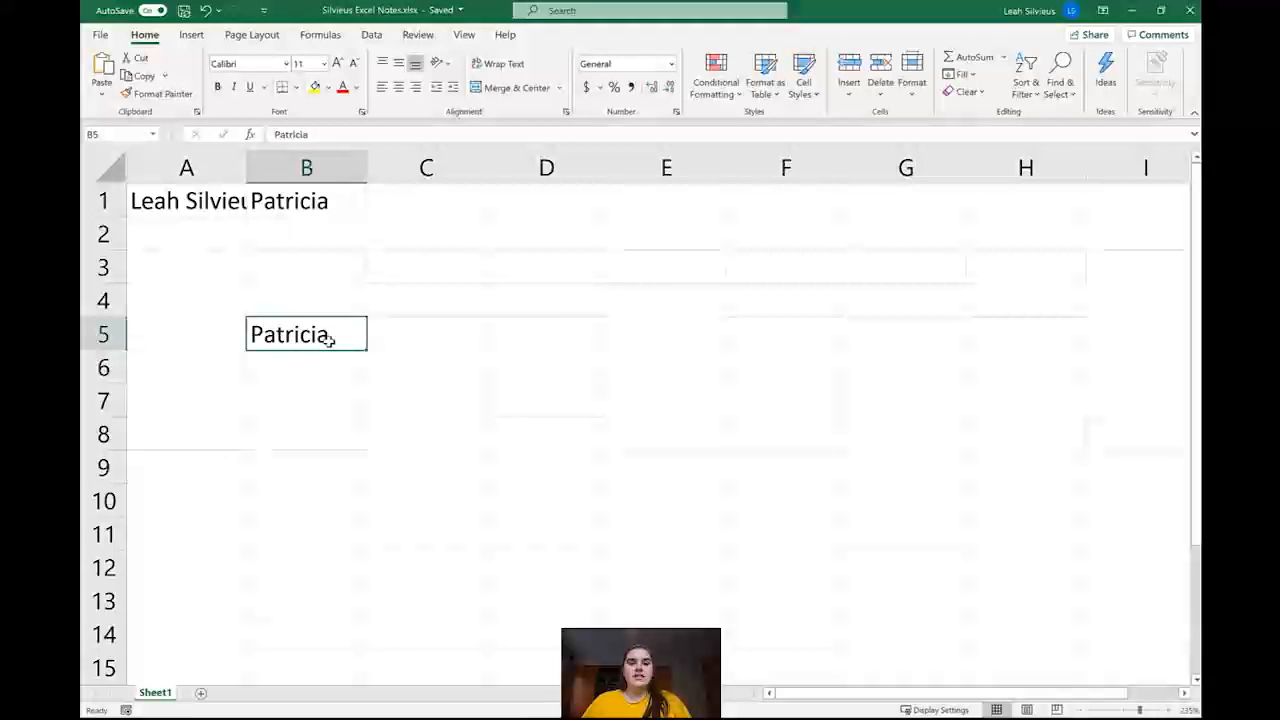
{"action": "mouse_move", "coordinate": [704, 344]}
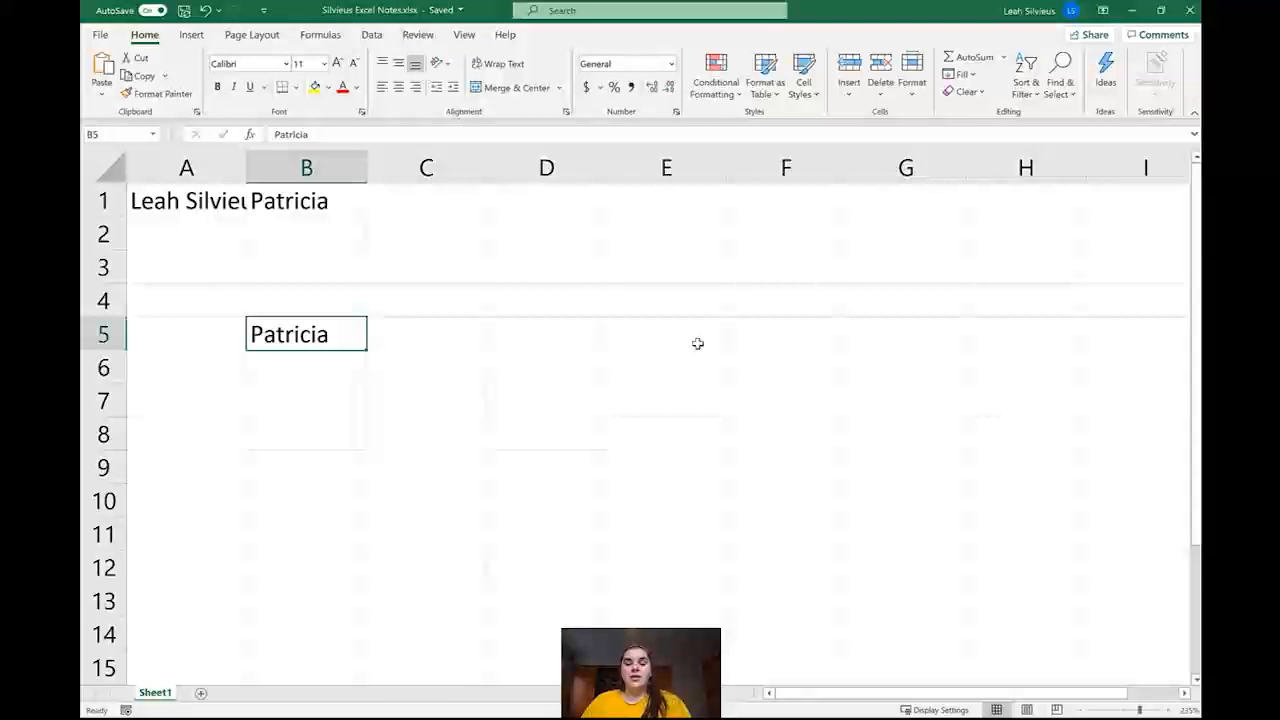
{"action": "mouse_move", "coordinate": [620, 360]}
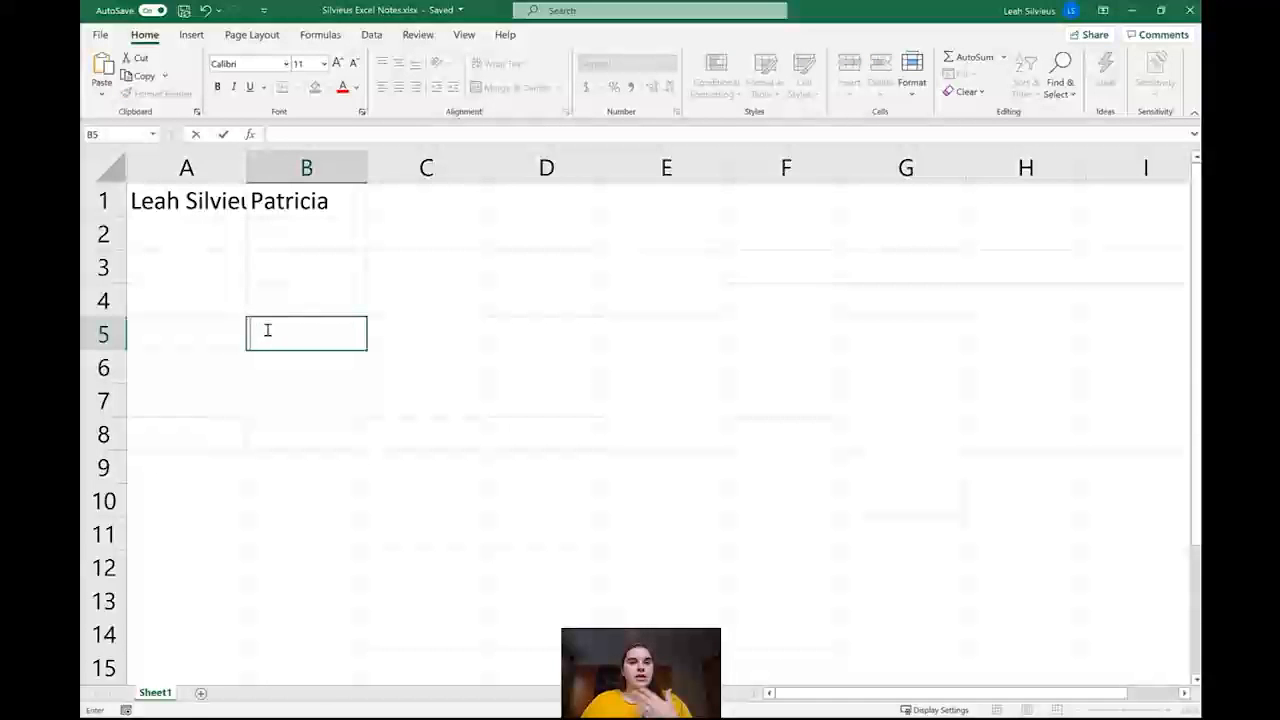
Step: Retype 'Patricia' in B5, cancel it so B5 stays empty, and select B1
{"action": "type", "text": "Patricia"}
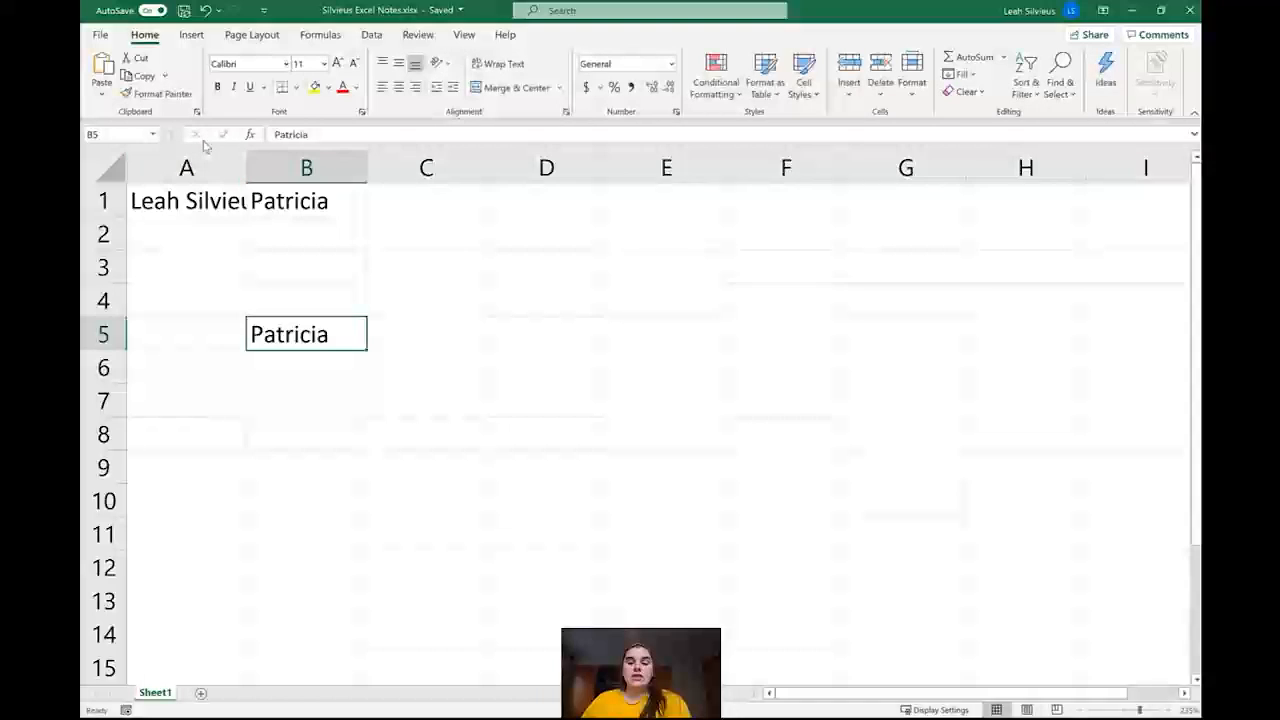
{"action": "key", "text": "Delete"}
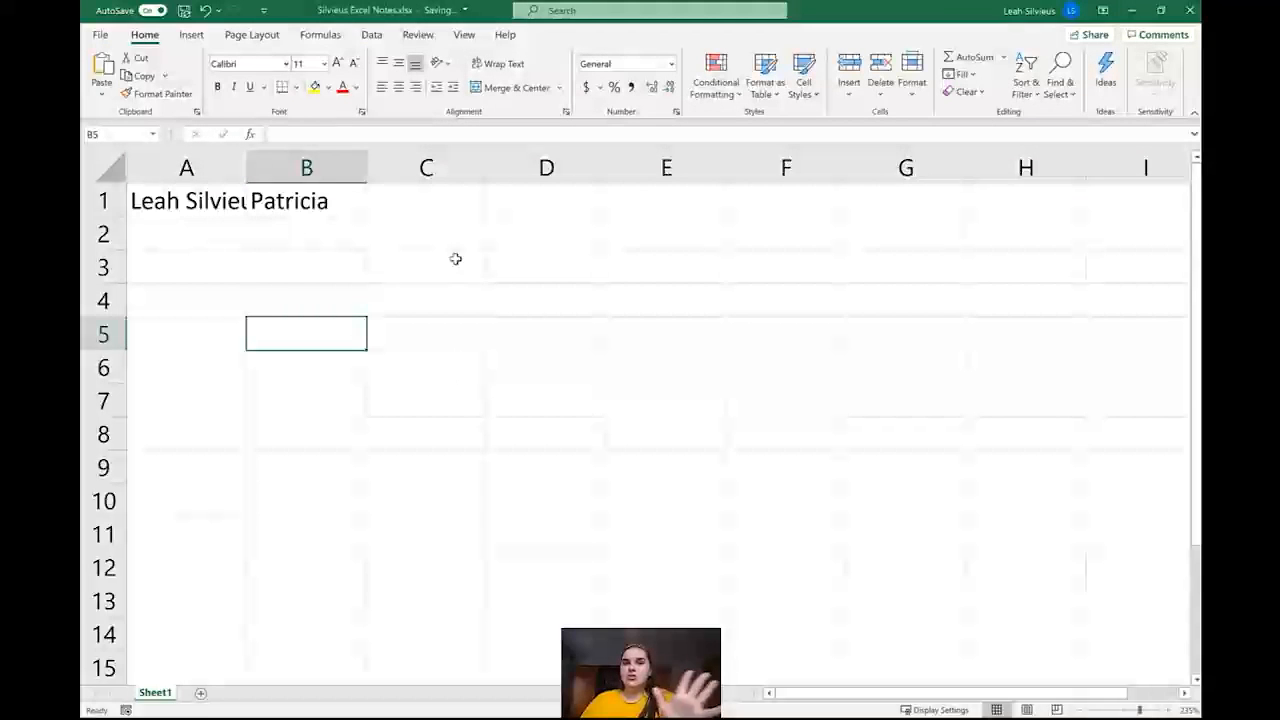
{"action": "mouse_move", "coordinate": [840, 252]}
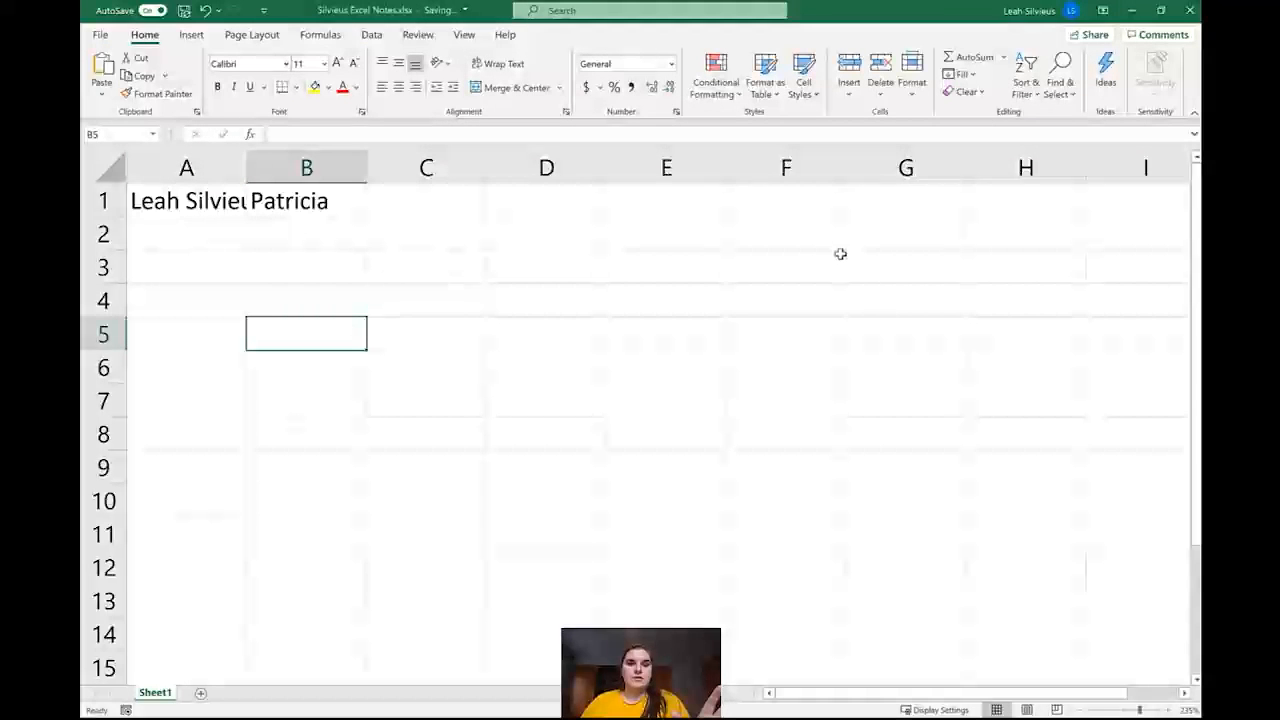
{"action": "left_click", "coordinate": [306, 200]}
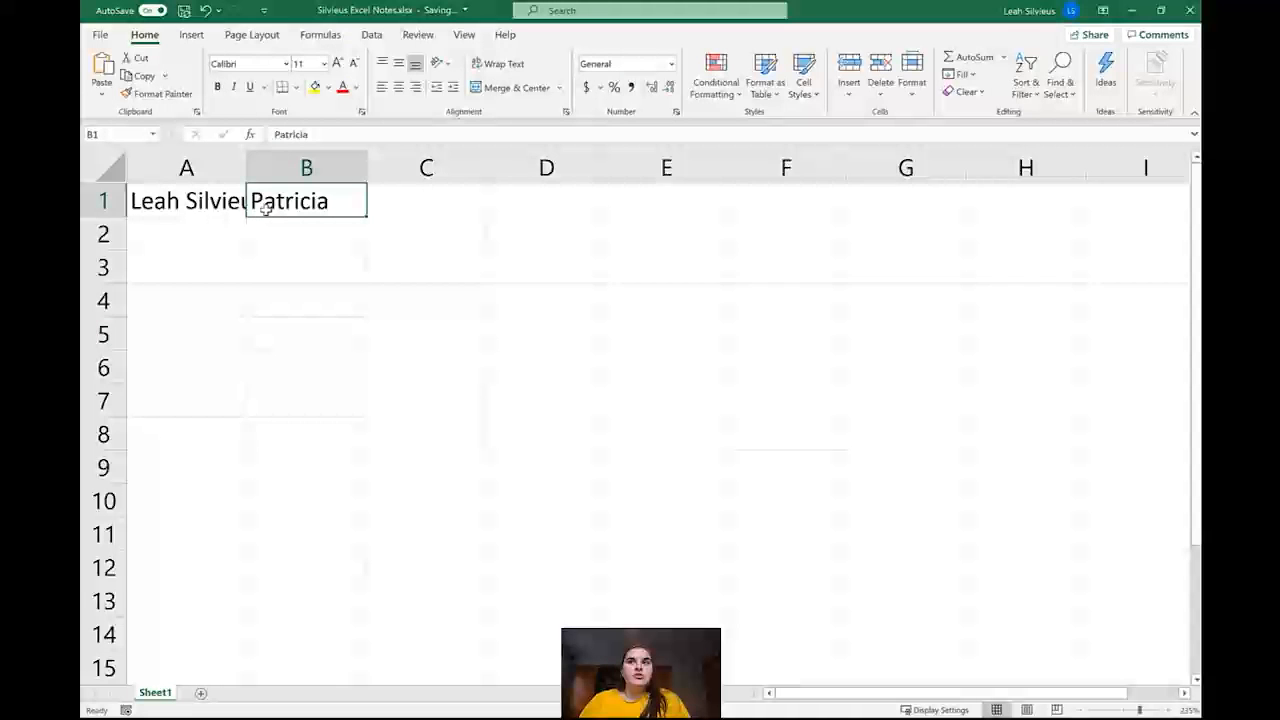